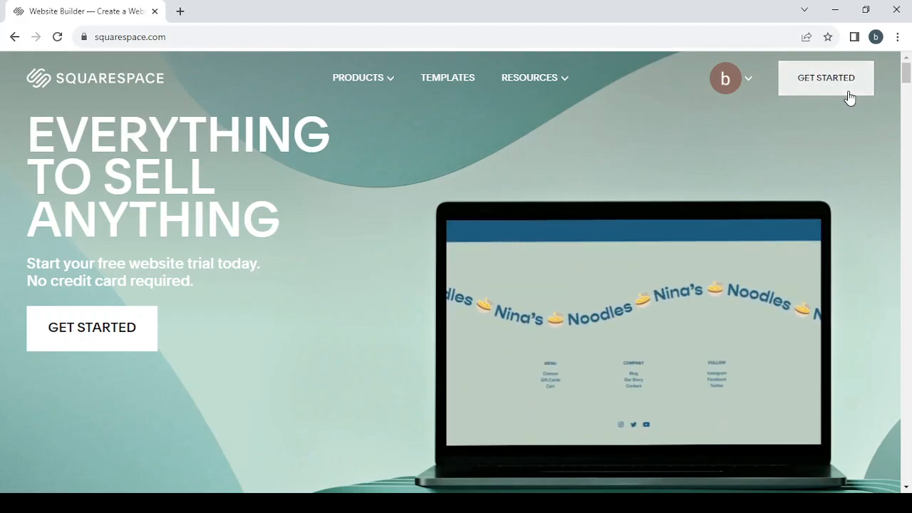
# - Click Get Started on the Squarespace homepage to reach the template gallery
pyautogui.click(448, 77)
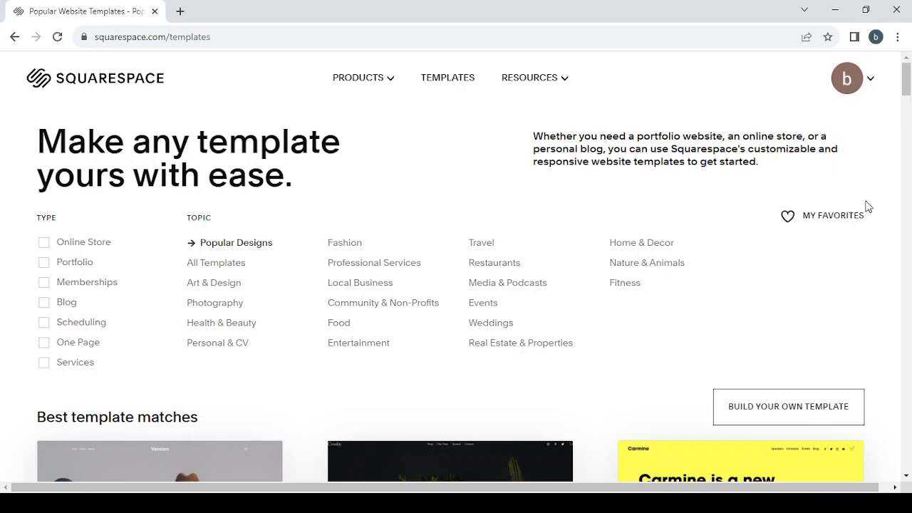
# - Filter the template gallery by ticking the Online Store checkbox under TYPE
pyautogui.scroll(-3)
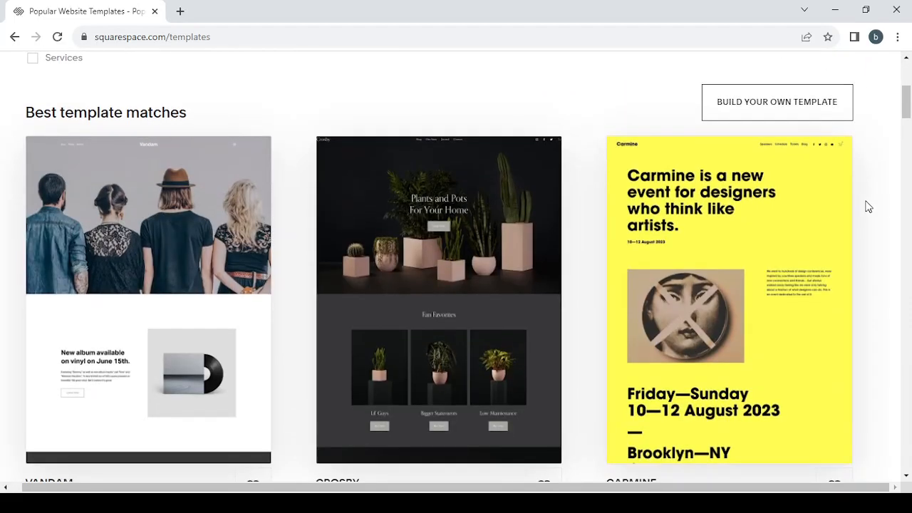
pyautogui.scroll(3)
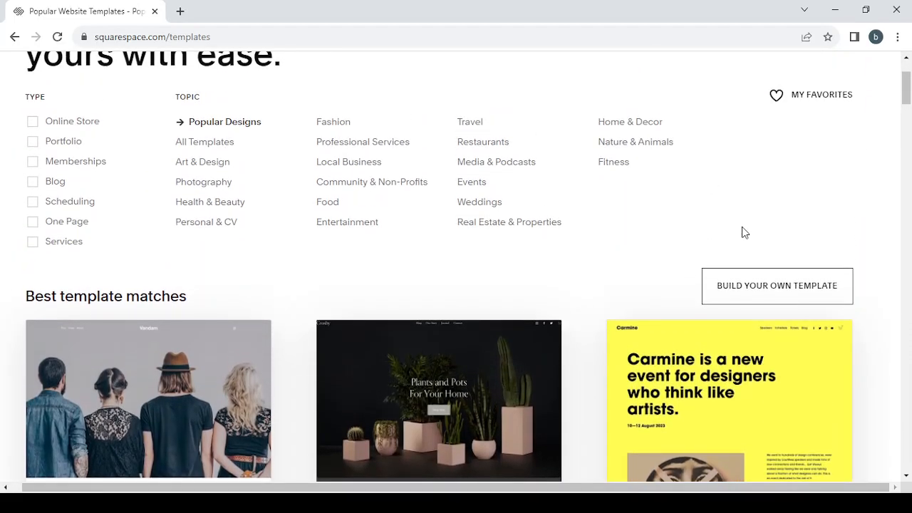
pyautogui.scroll(3)
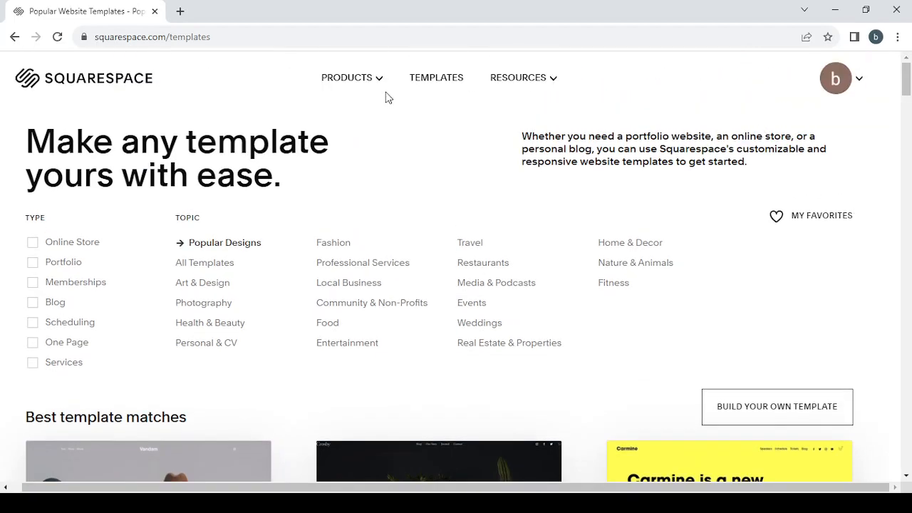
pyautogui.moveTo(6, 181)
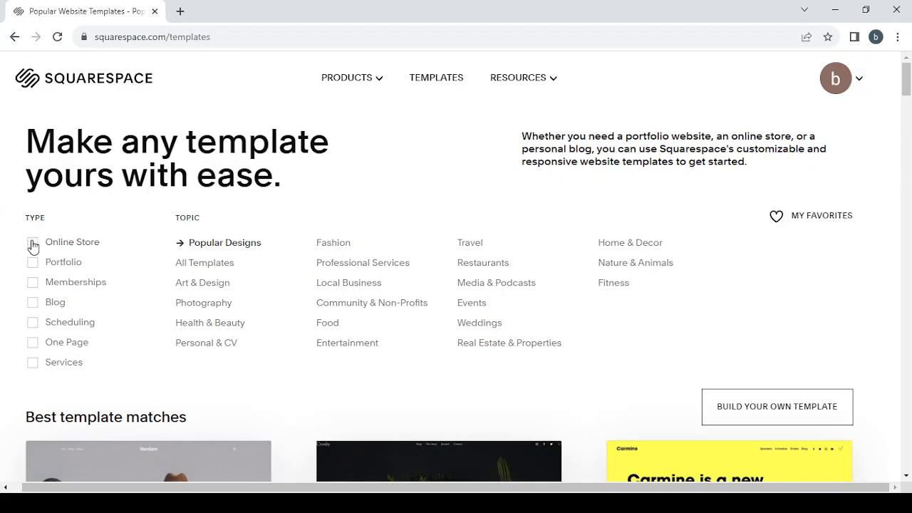
pyautogui.click(32, 243)
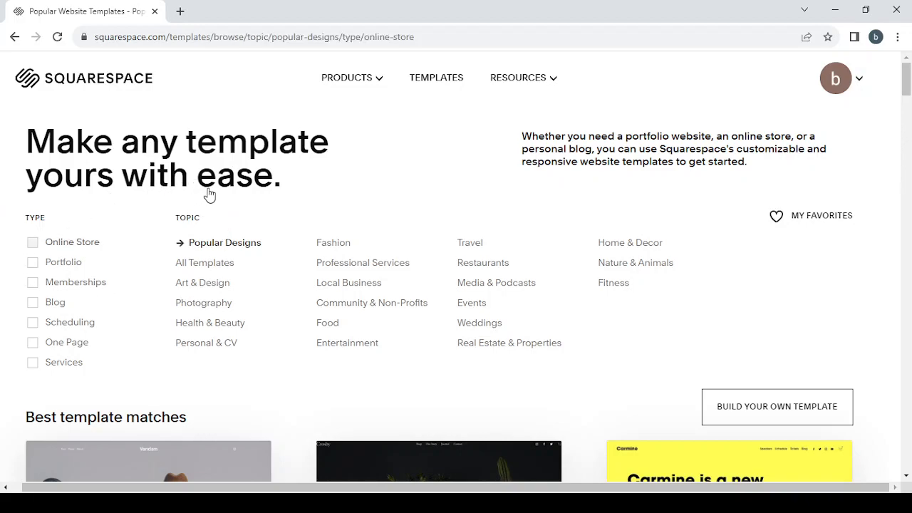
pyautogui.click(32, 242)
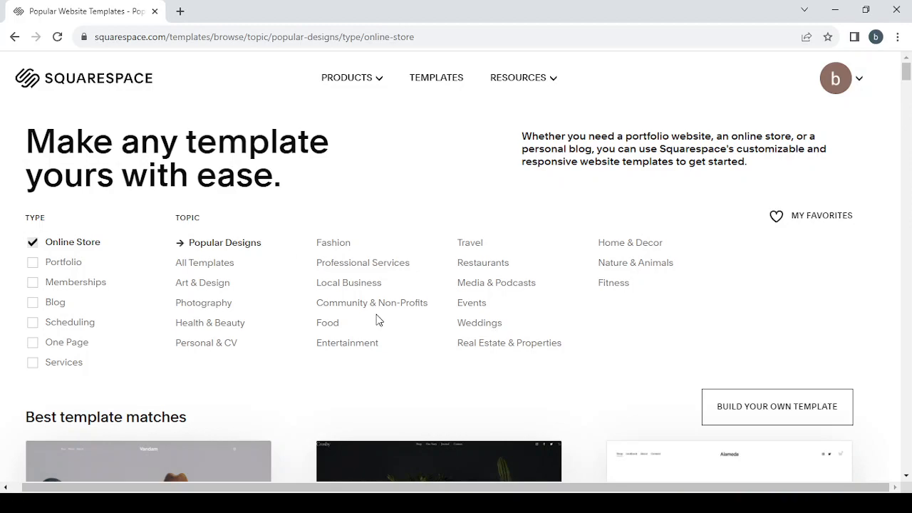
pyautogui.moveTo(378, 319)
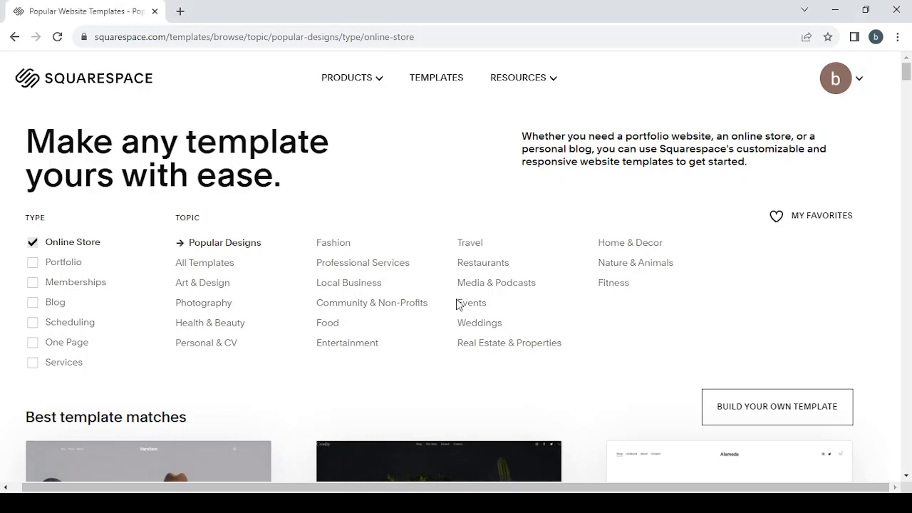
pyautogui.moveTo(843, 335)
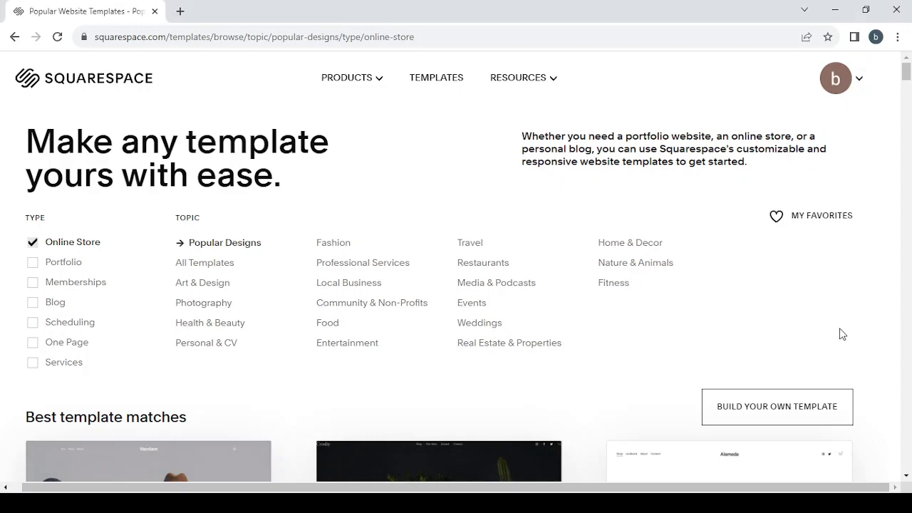
pyautogui.scroll(-3)
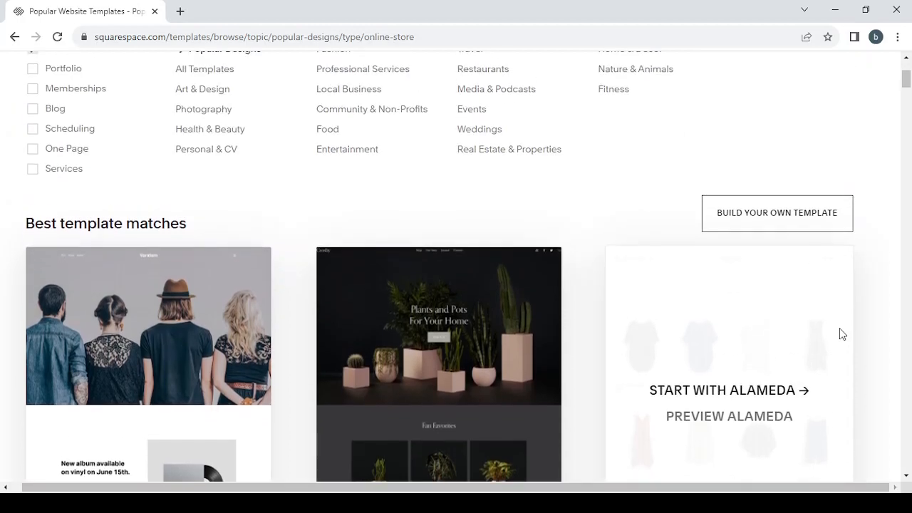
pyautogui.scroll(3)
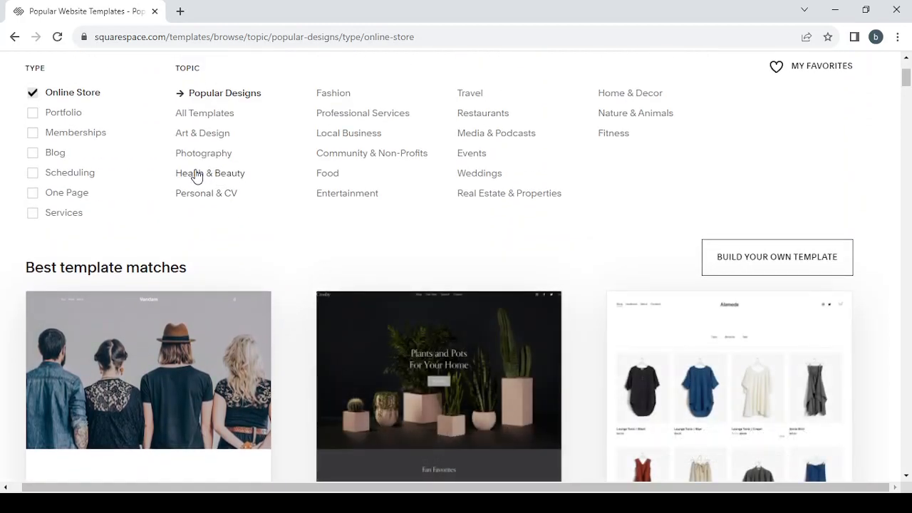
# - Limit the store templates to the Health & Beauty topic and browse the results
pyautogui.click(210, 173)
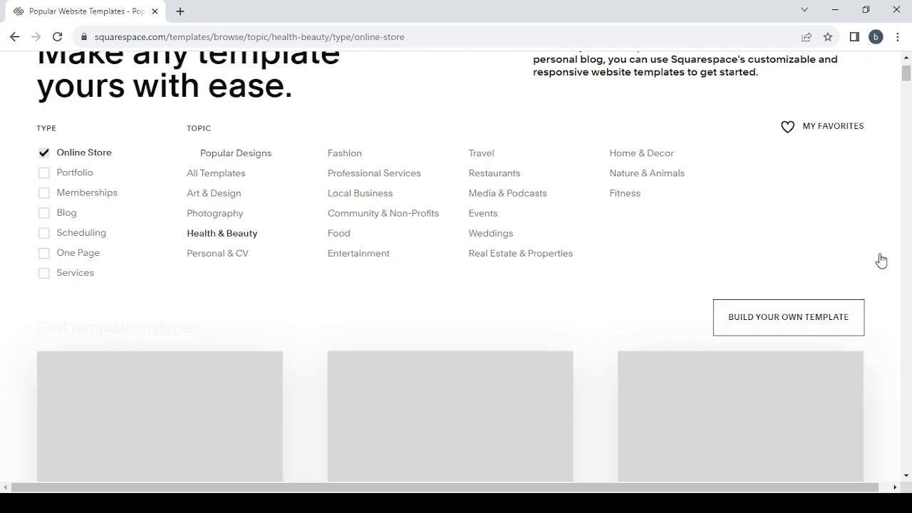
pyautogui.scroll(3)
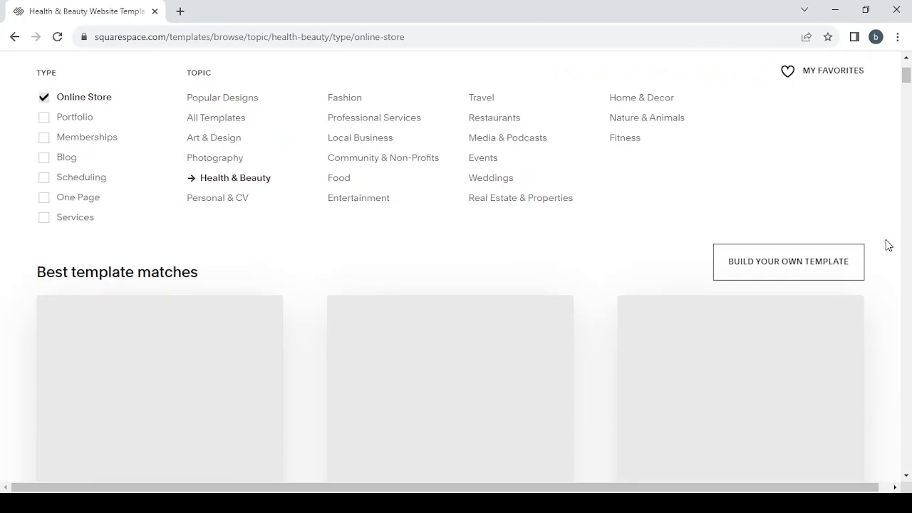
pyautogui.scroll(-3)
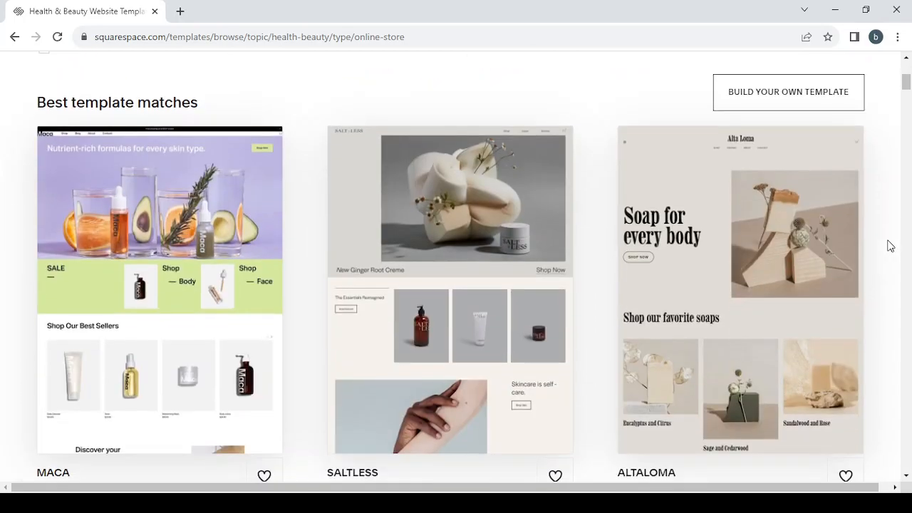
pyautogui.moveTo(450, 278)
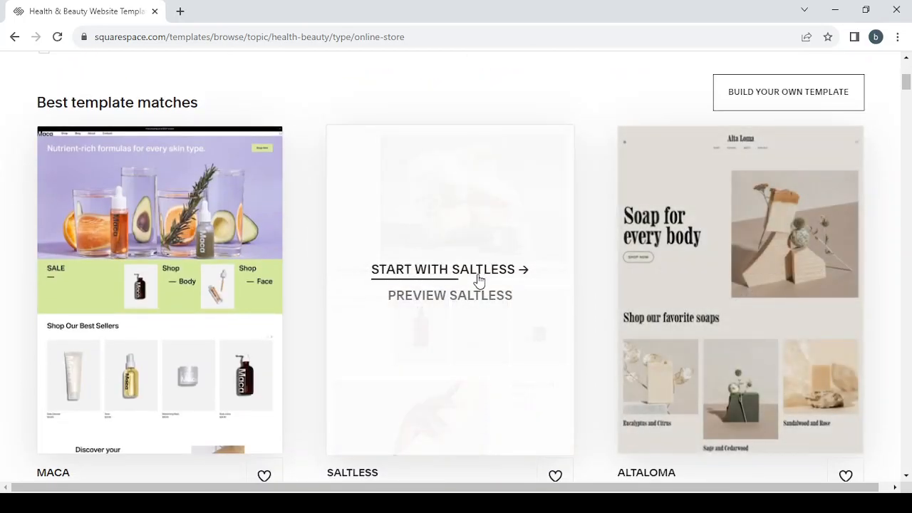
pyautogui.moveTo(469, 371)
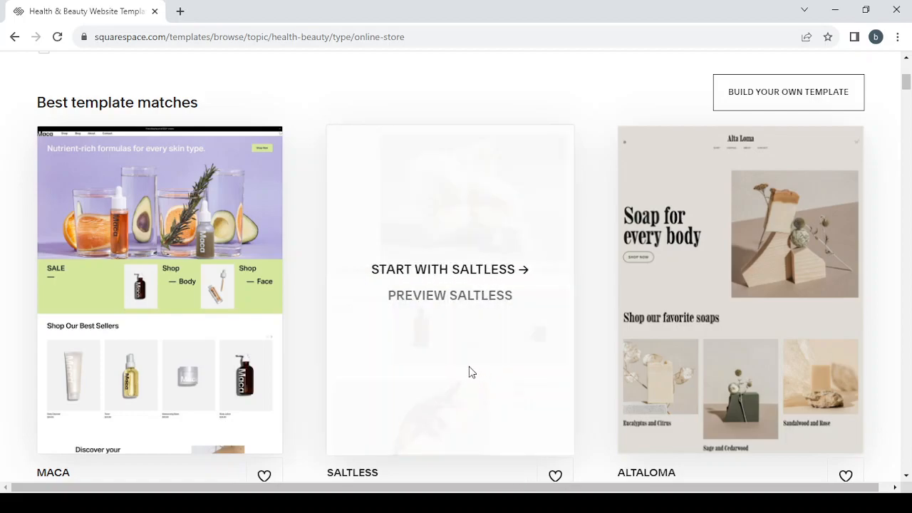
pyautogui.scroll(-3)
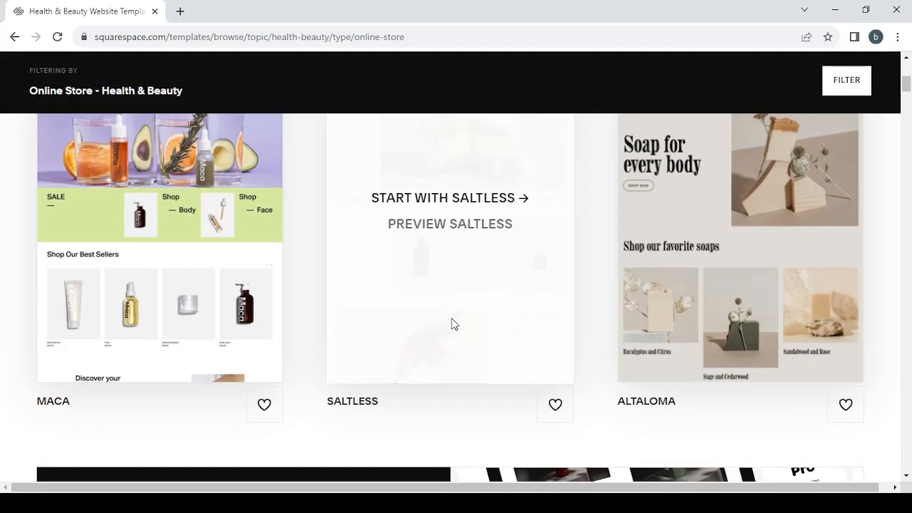
pyautogui.scroll(3)
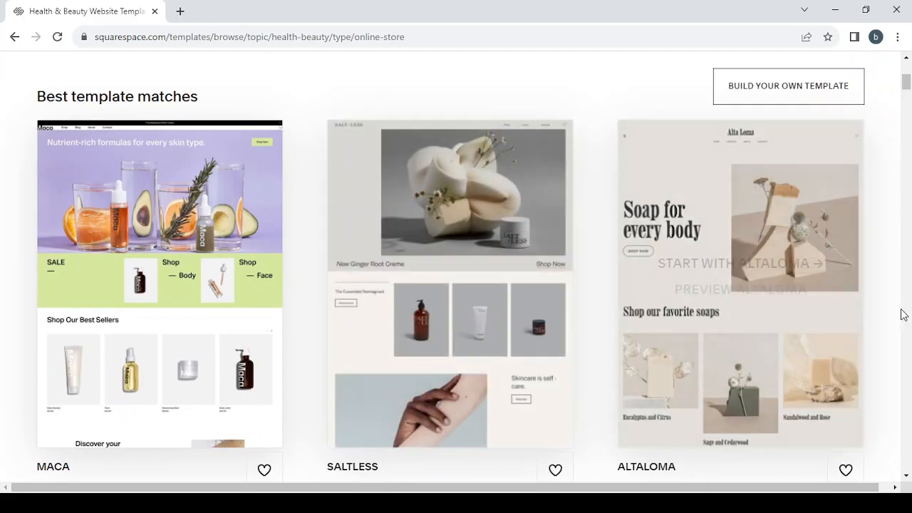
pyautogui.scroll(-3)
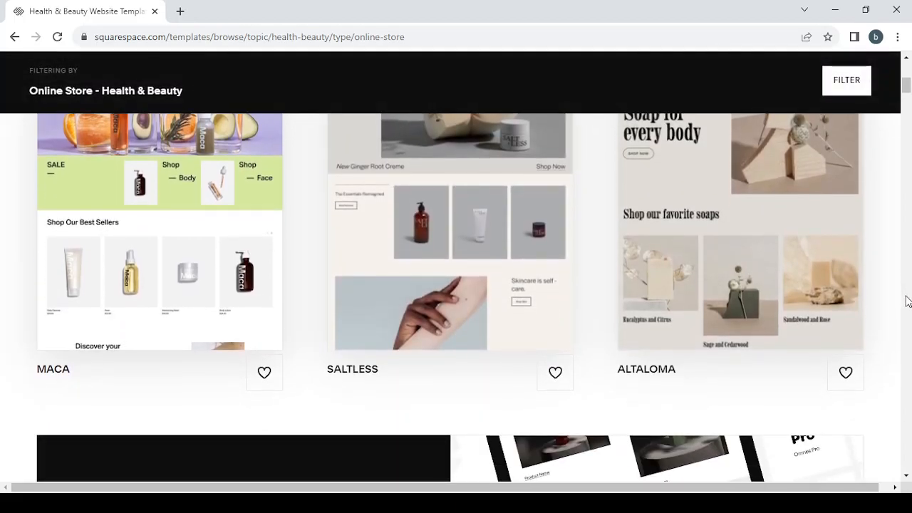
pyautogui.scroll(-3)
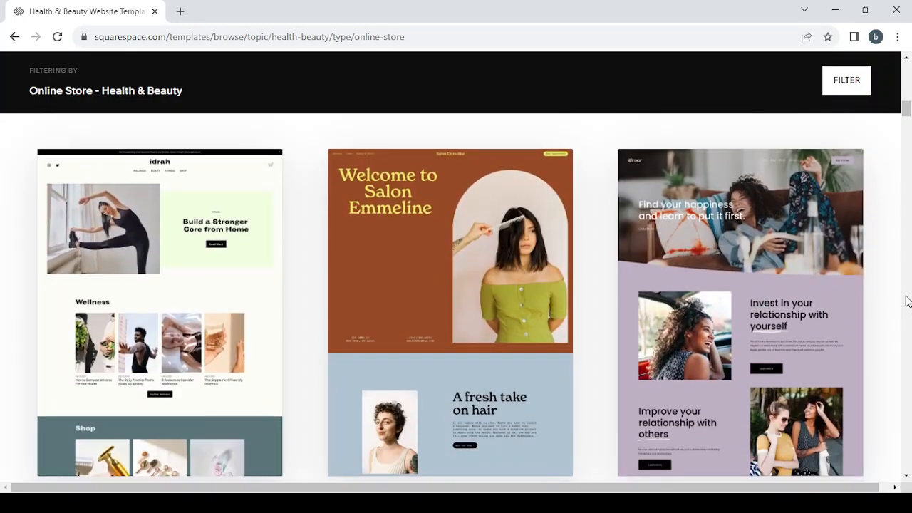
pyautogui.scroll(-3)
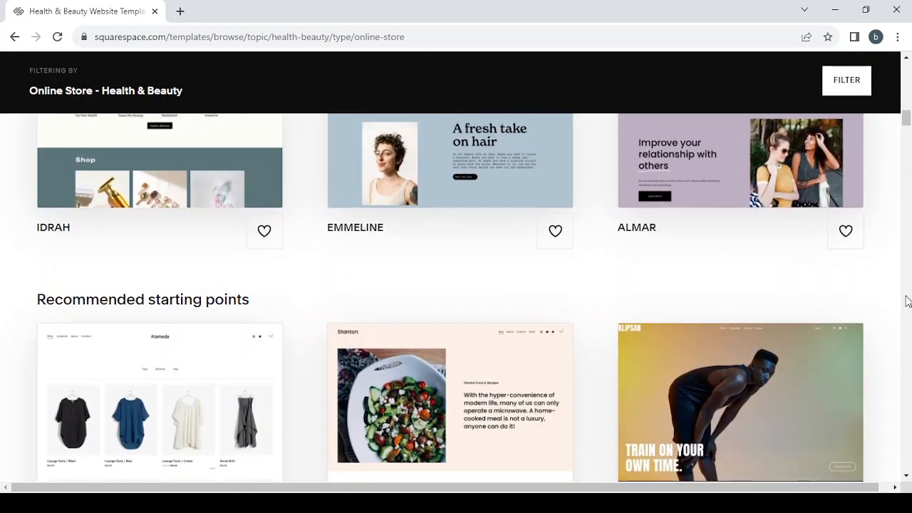
pyautogui.scroll(-3)
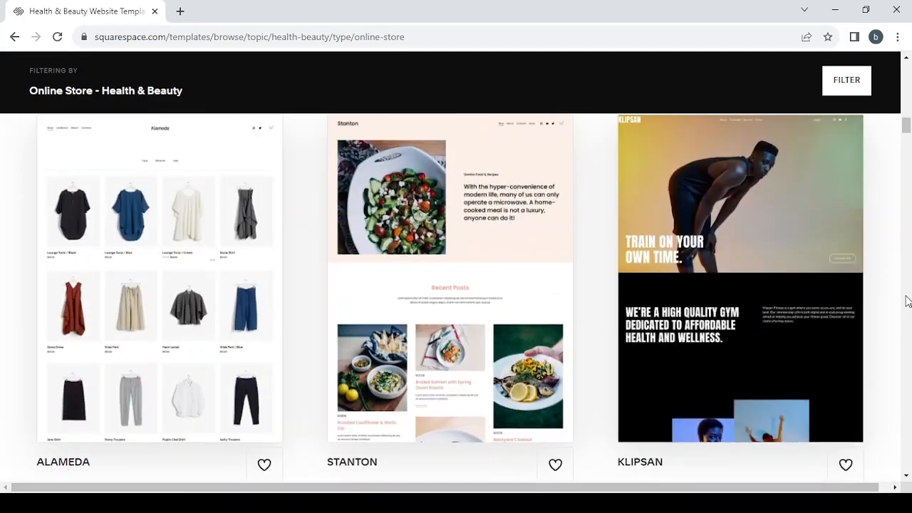
# - Select the Maca template to open its live preview
pyautogui.scroll(3)
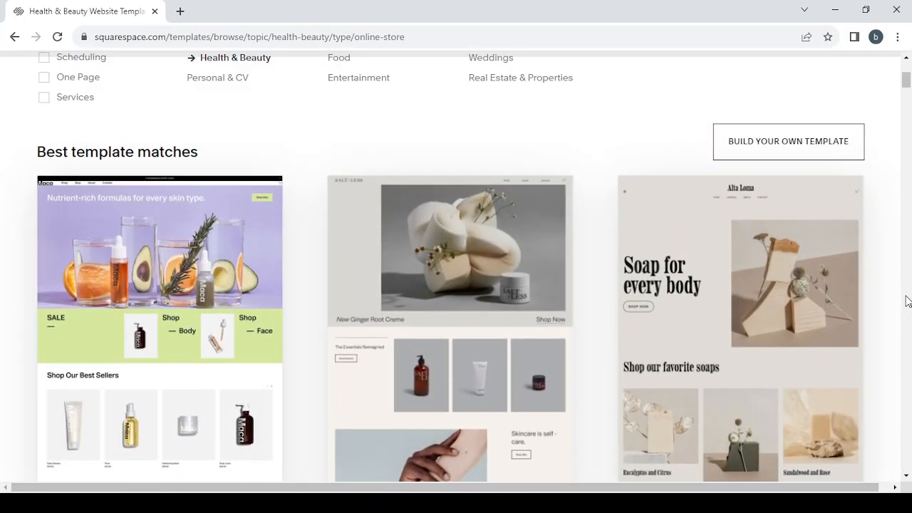
pyautogui.scroll(-3)
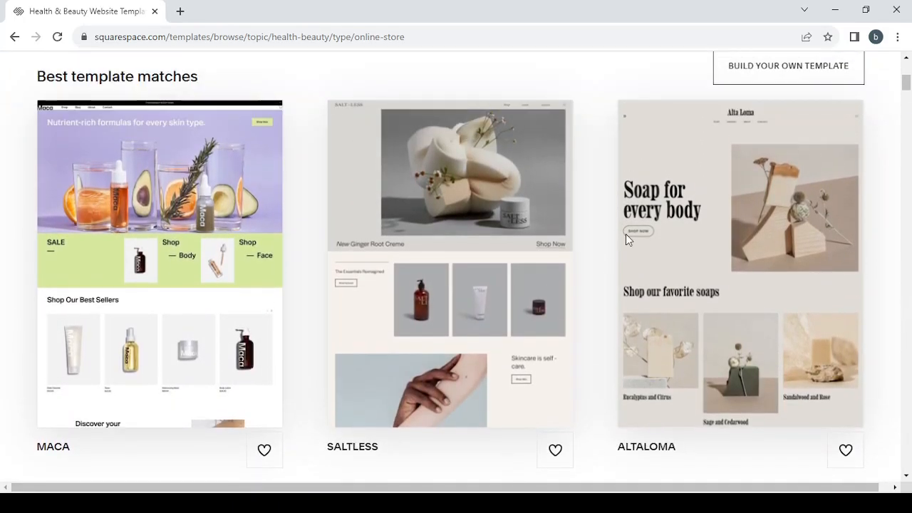
pyautogui.moveTo(159, 256)
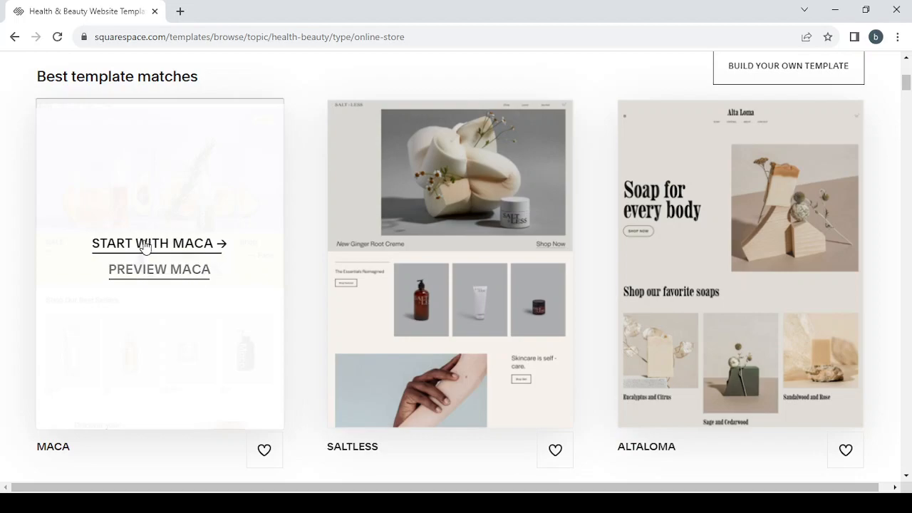
pyautogui.moveTo(152, 278)
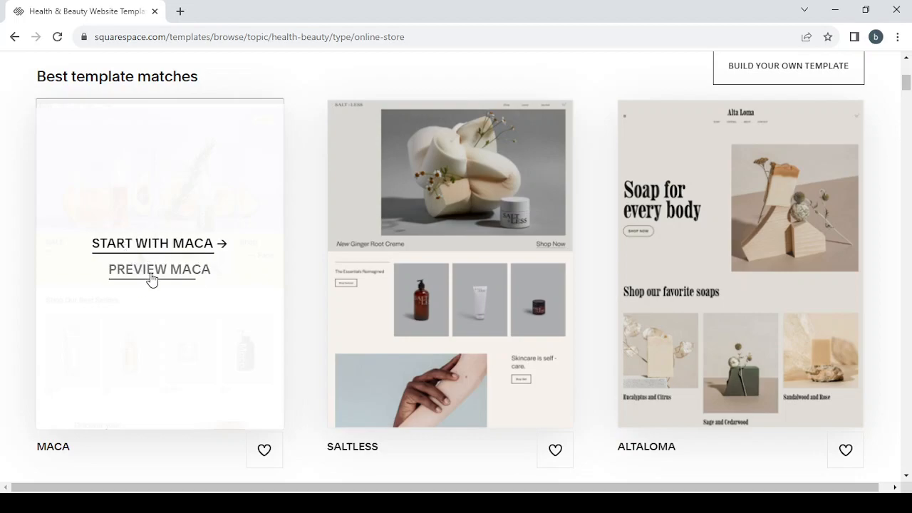
pyautogui.click(158, 269)
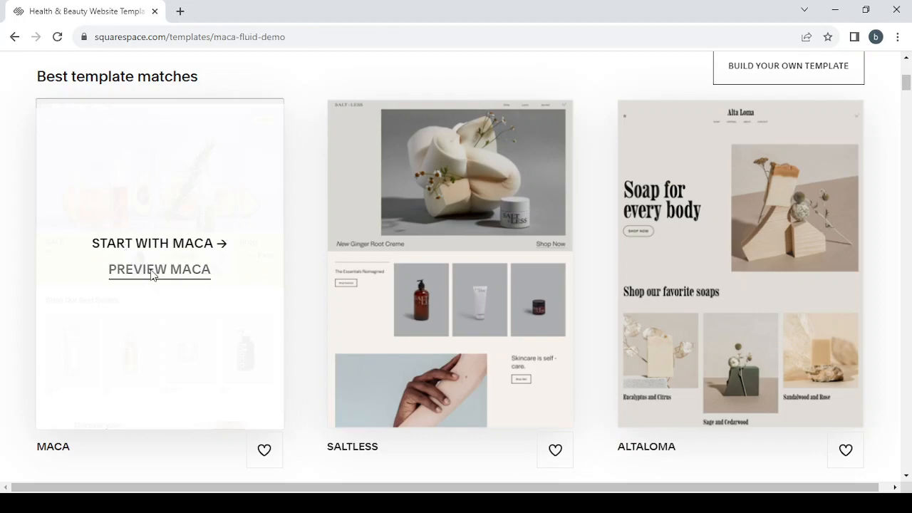
pyautogui.click(159, 269)
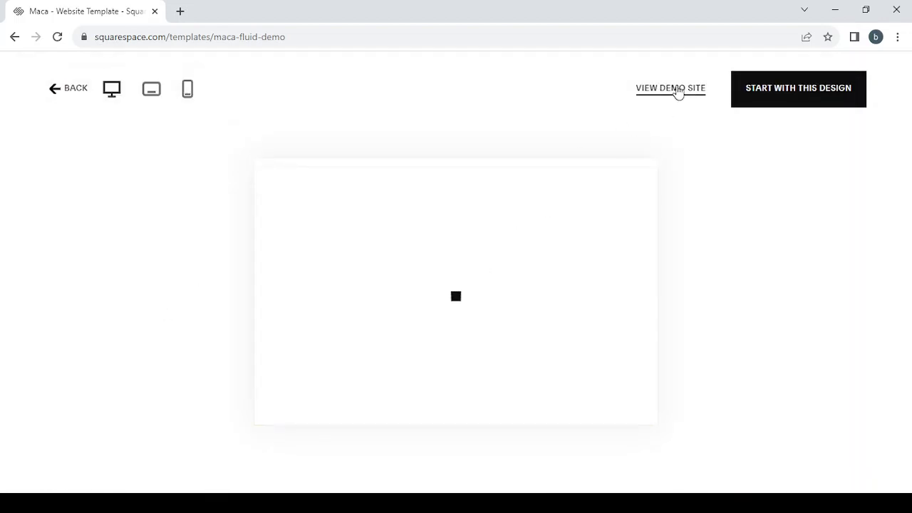
pyautogui.click(670, 88)
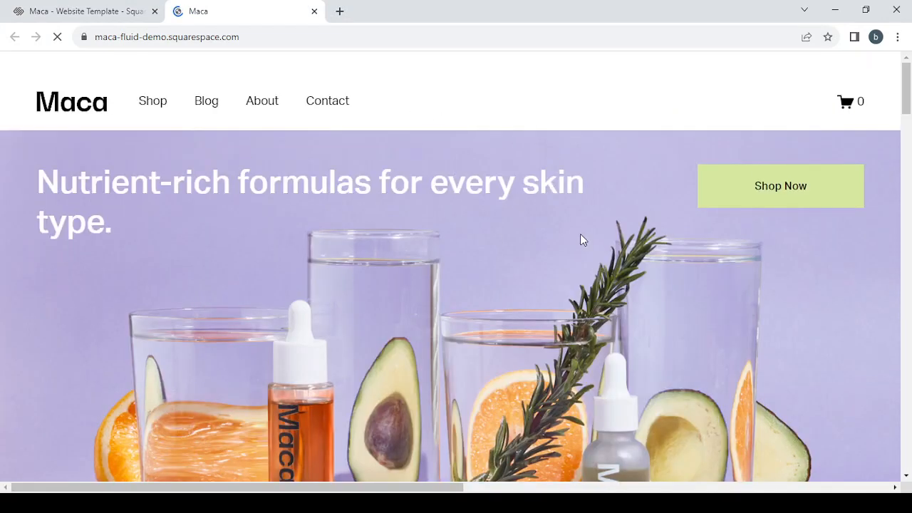
pyautogui.scroll(-3)
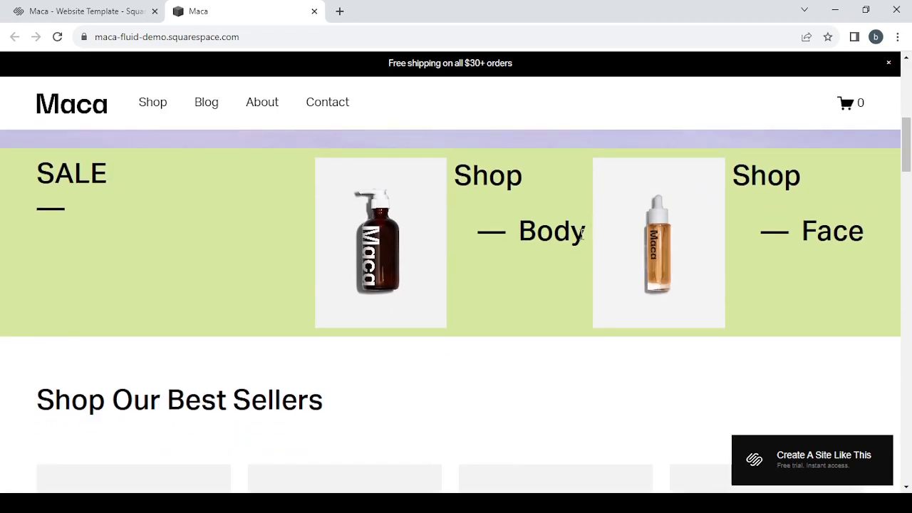
pyautogui.scroll(-3)
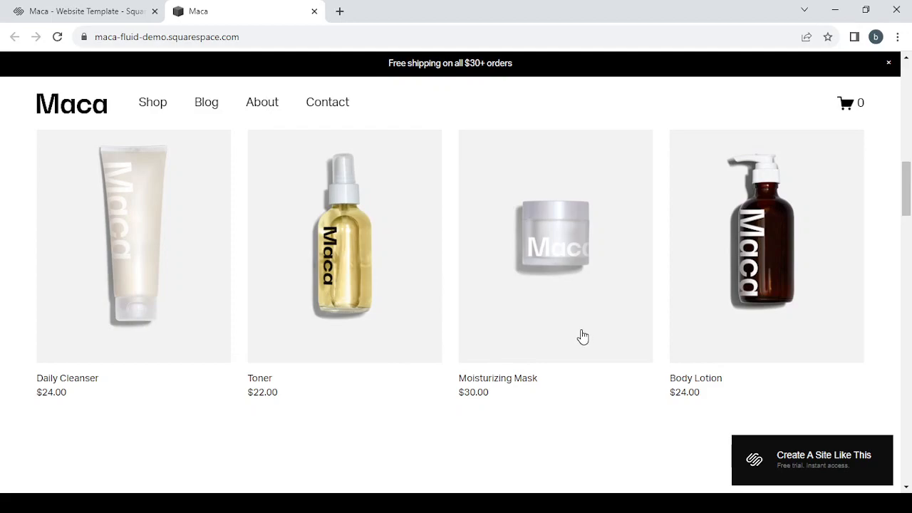
pyautogui.scroll(-3)
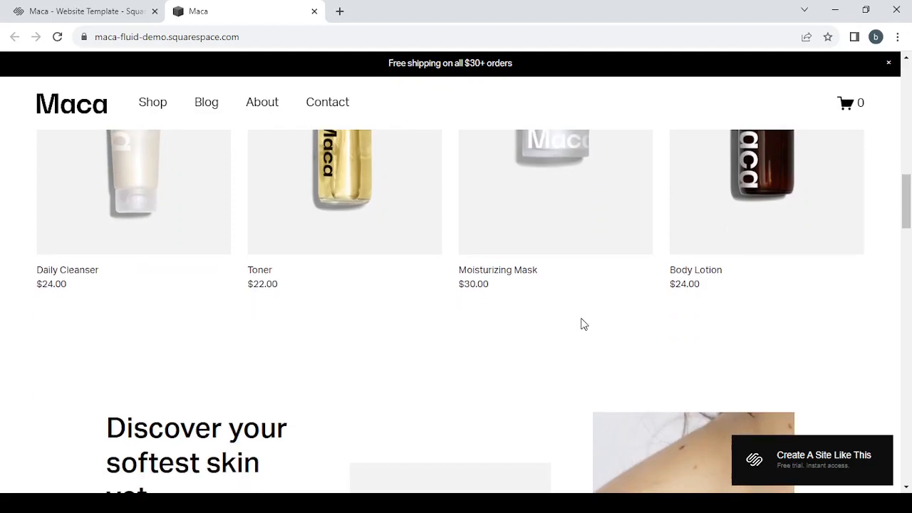
pyautogui.scroll(-3)
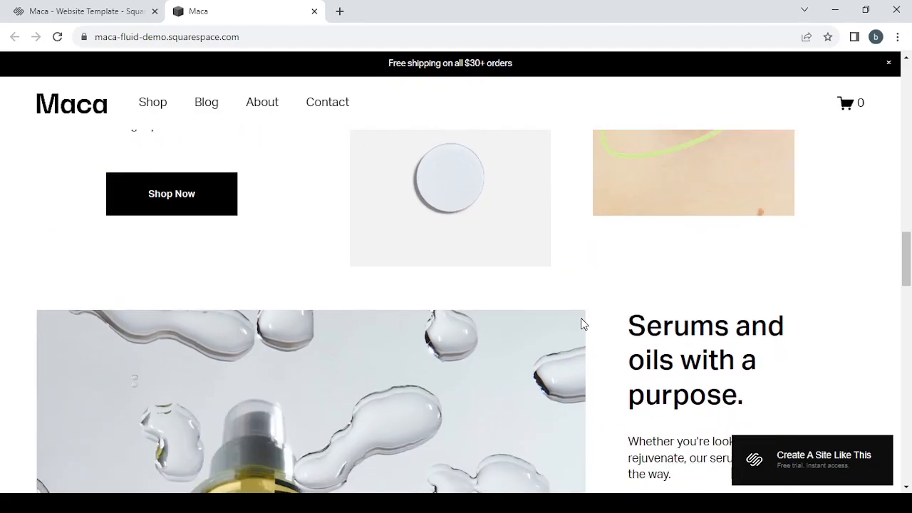
pyautogui.scroll(3)
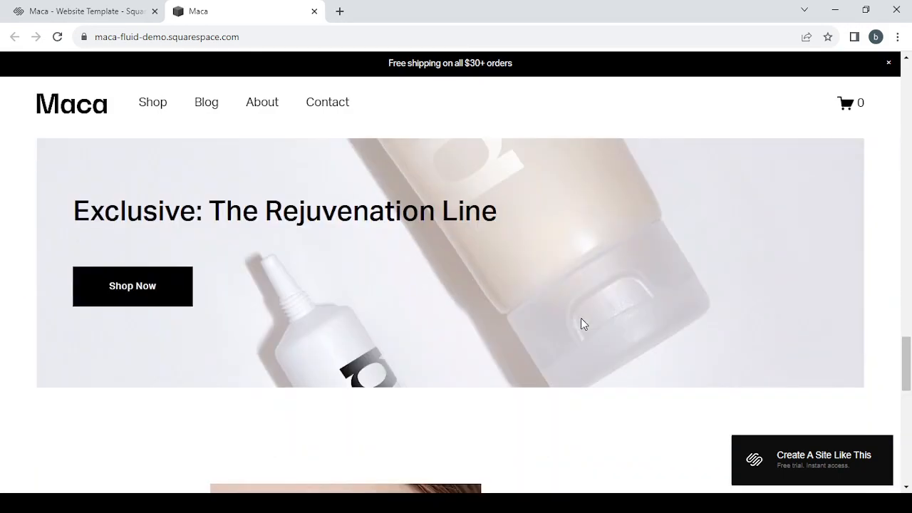
pyautogui.scroll(-3)
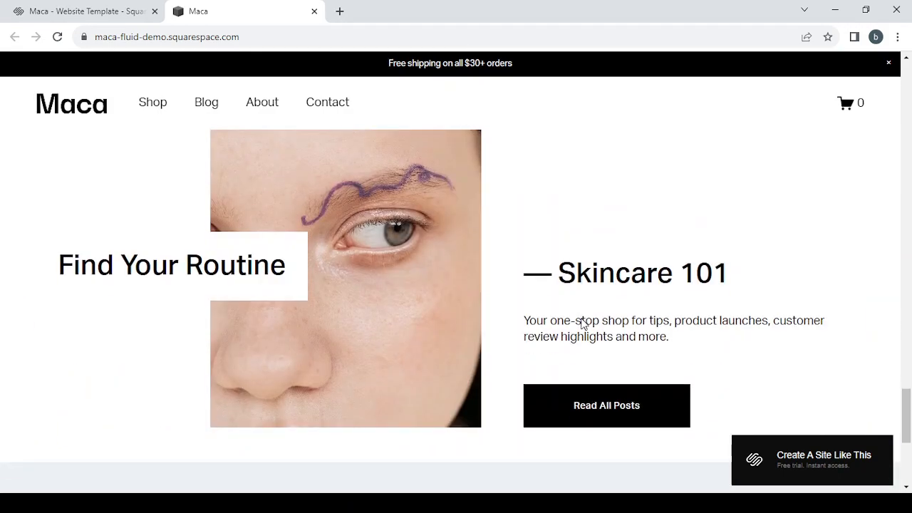
pyautogui.scroll(-3)
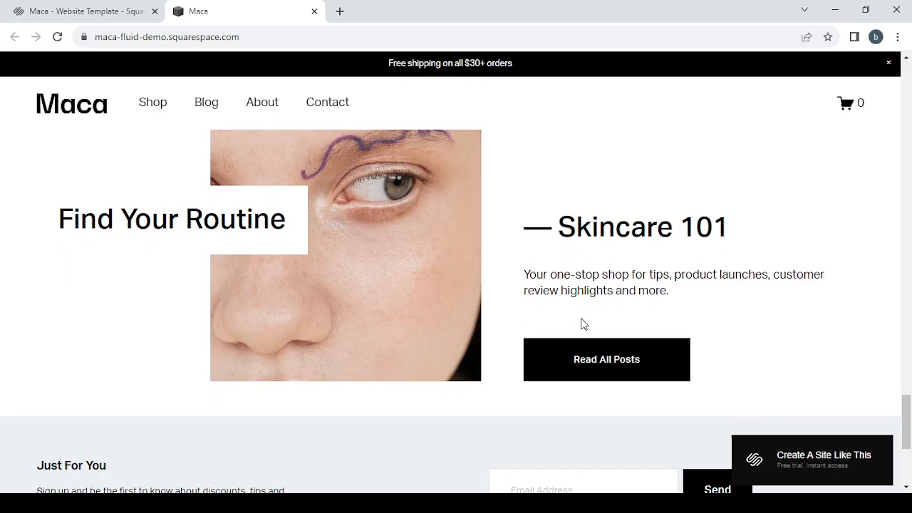
pyautogui.scroll(-3)
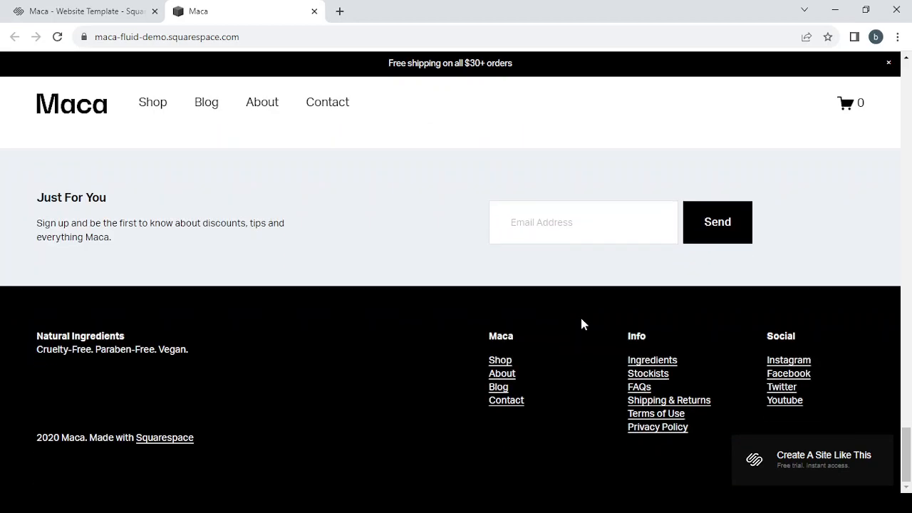
pyautogui.moveTo(357, 327)
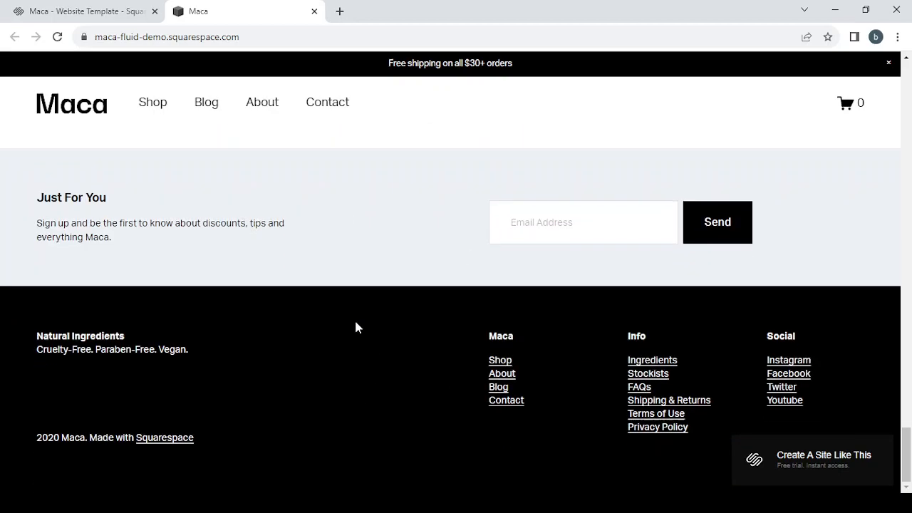
pyautogui.scroll(3)
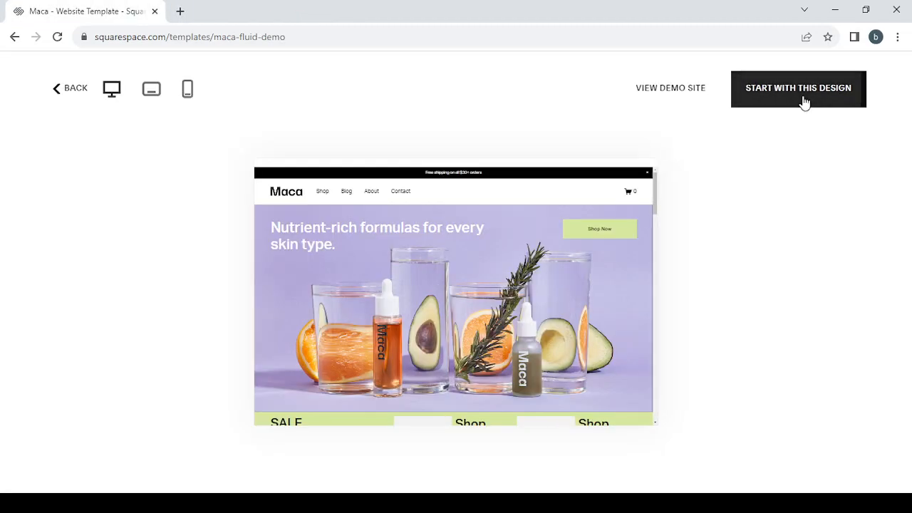
# - Start a site from Maca, title it 'beauty and skincare products', and continue
pyautogui.click(798, 88)
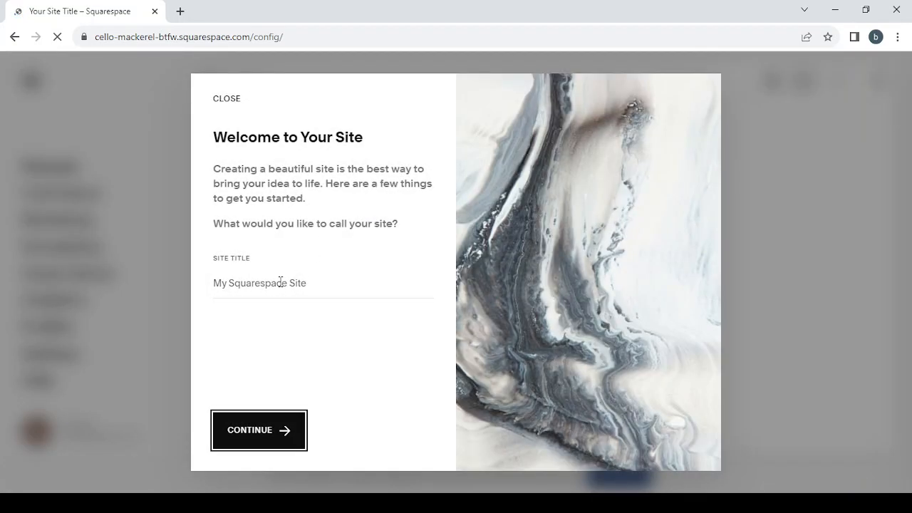
pyautogui.click(323, 283)
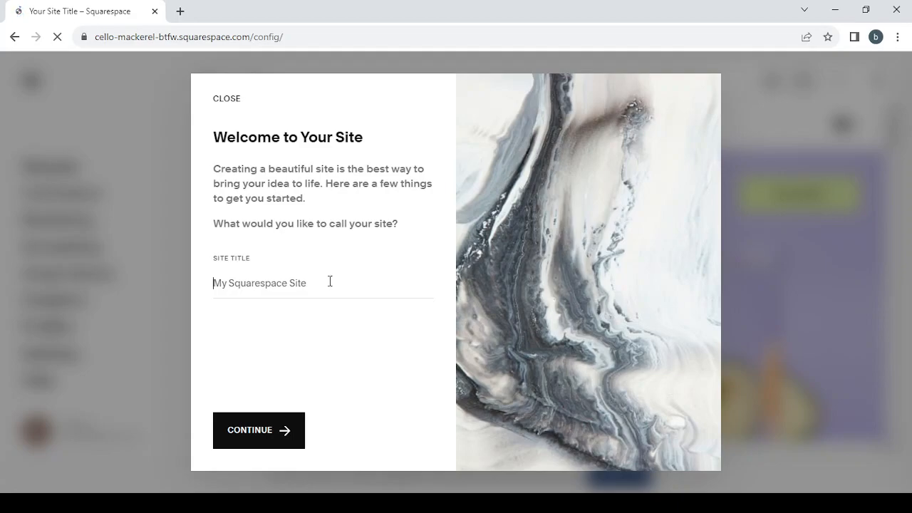
pyautogui.write('beauty and skin')
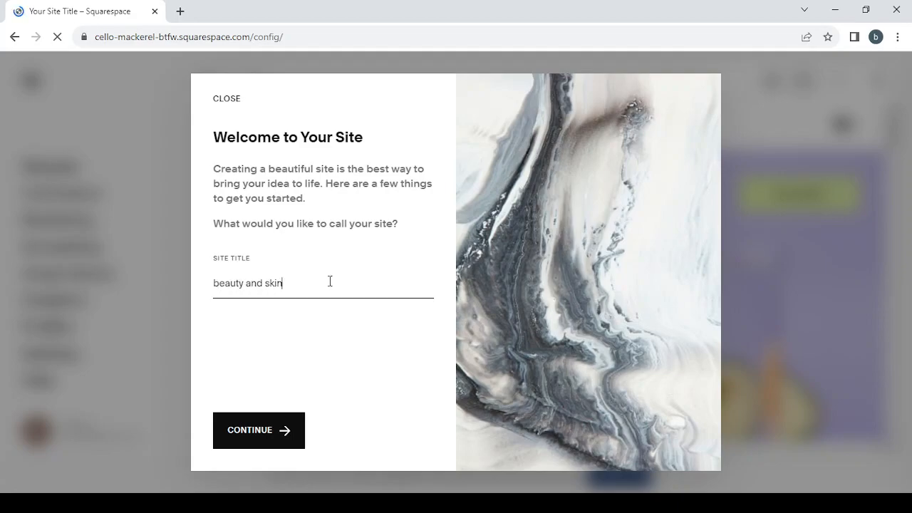
pyautogui.write('care')
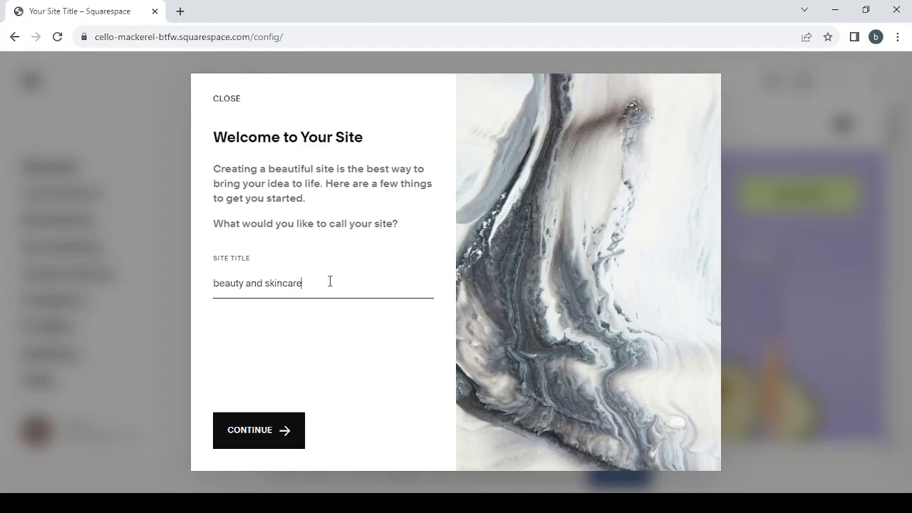
pyautogui.write('p')
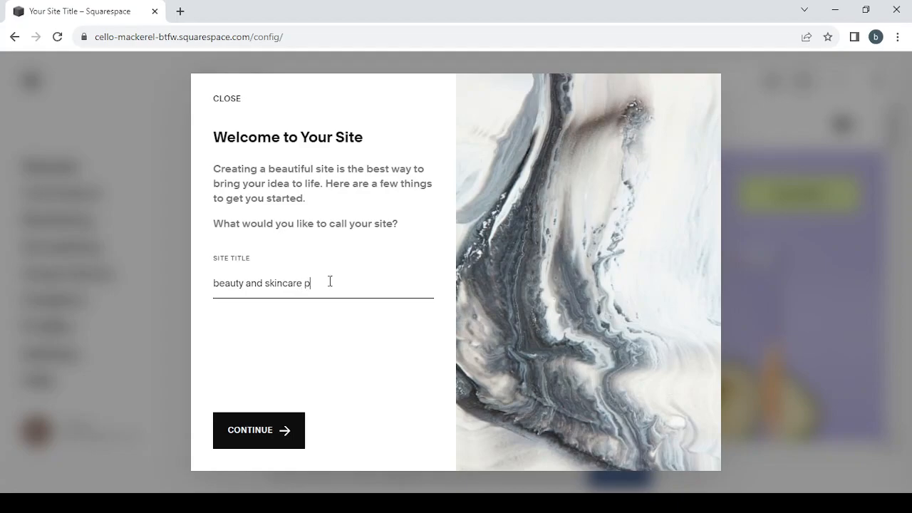
pyautogui.moveTo(238, 410)
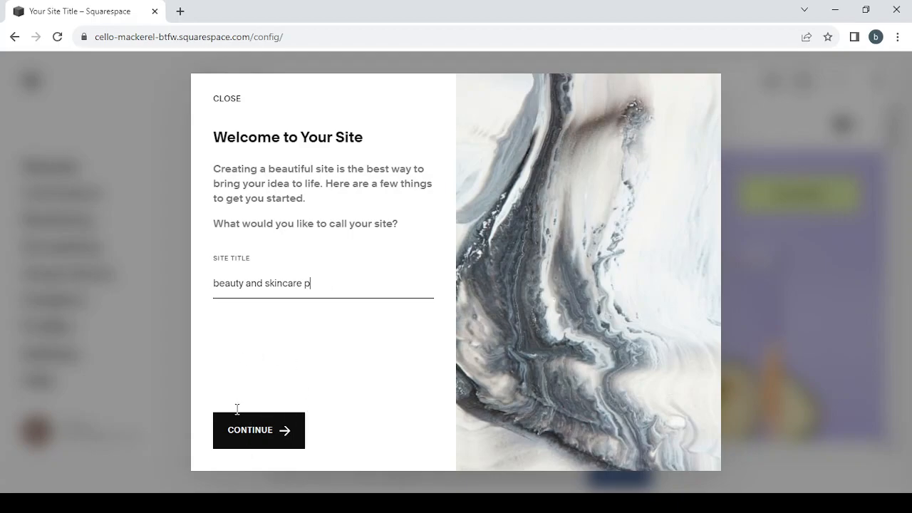
pyautogui.write('eoducts')
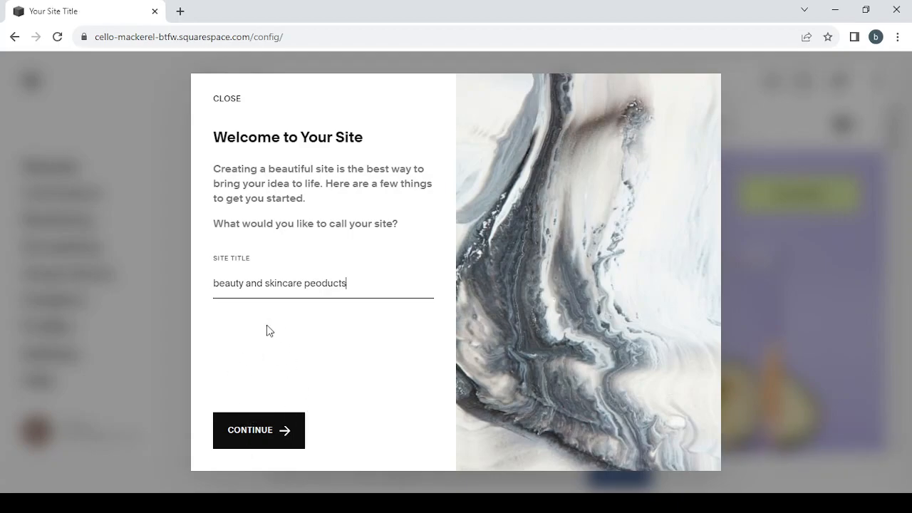
pyautogui.write('products')
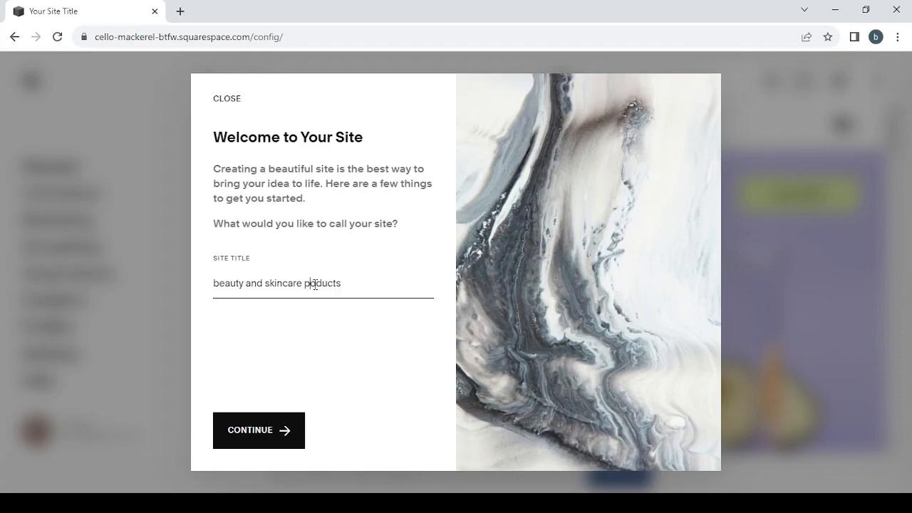
pyautogui.moveTo(256, 430)
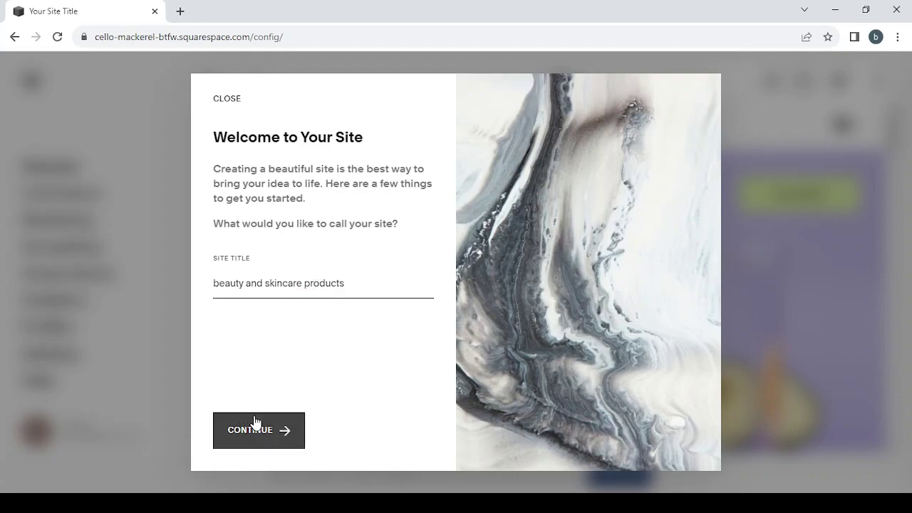
pyautogui.click(258, 429)
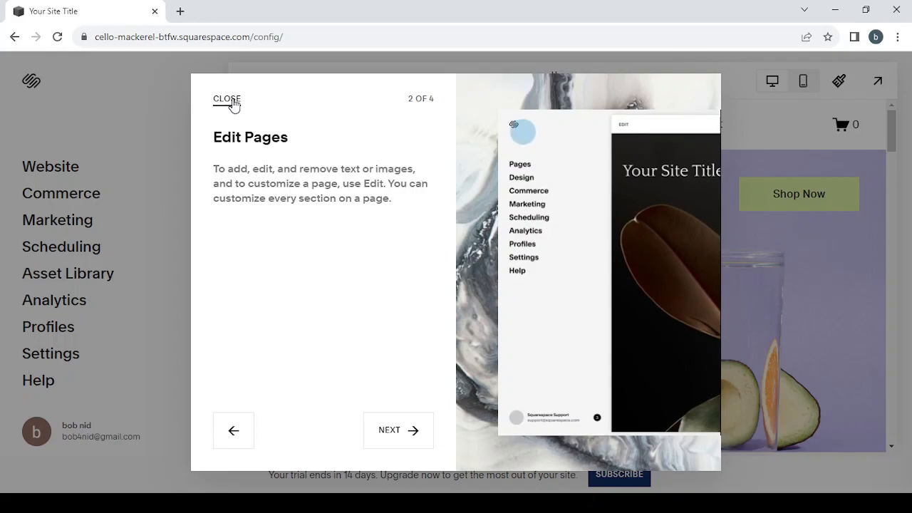
# - Dismiss the welcome tour, review the Shop, Blog, About and Contact pages, then go back
pyautogui.click(228, 98)
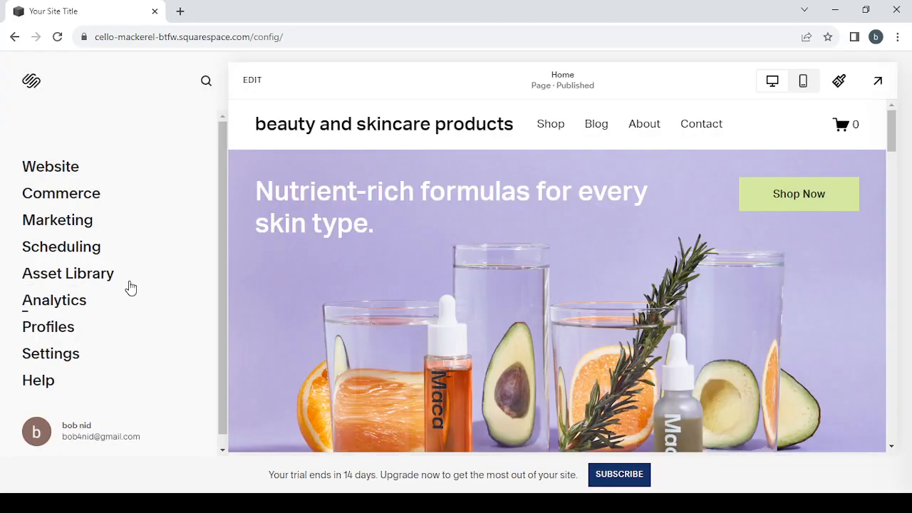
pyautogui.moveTo(137, 126)
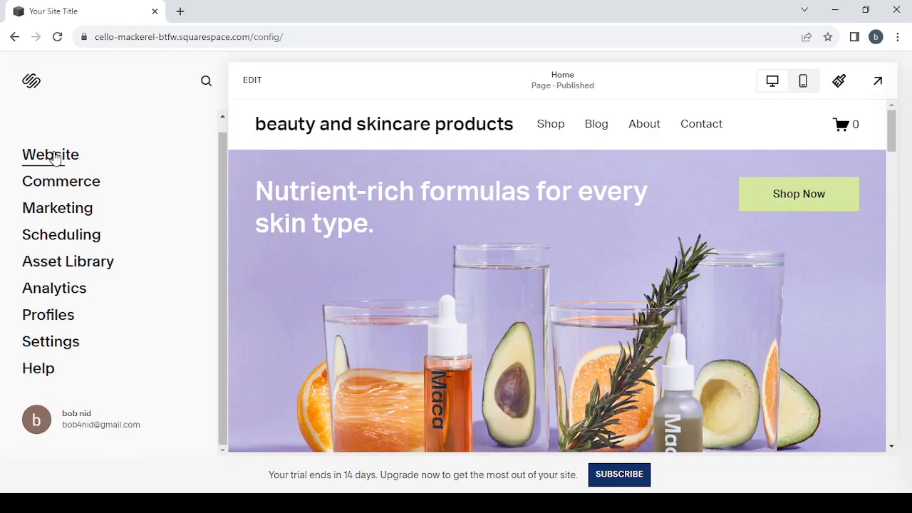
pyautogui.click(49, 155)
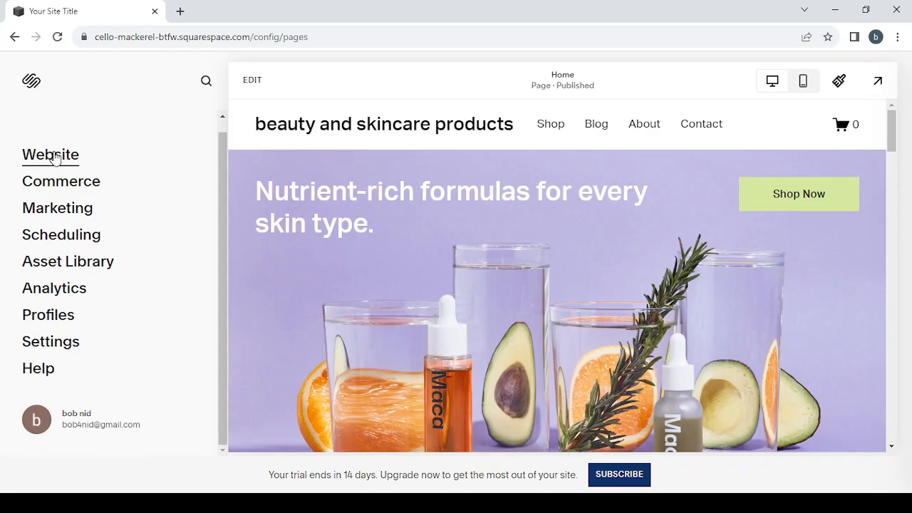
pyautogui.click(51, 155)
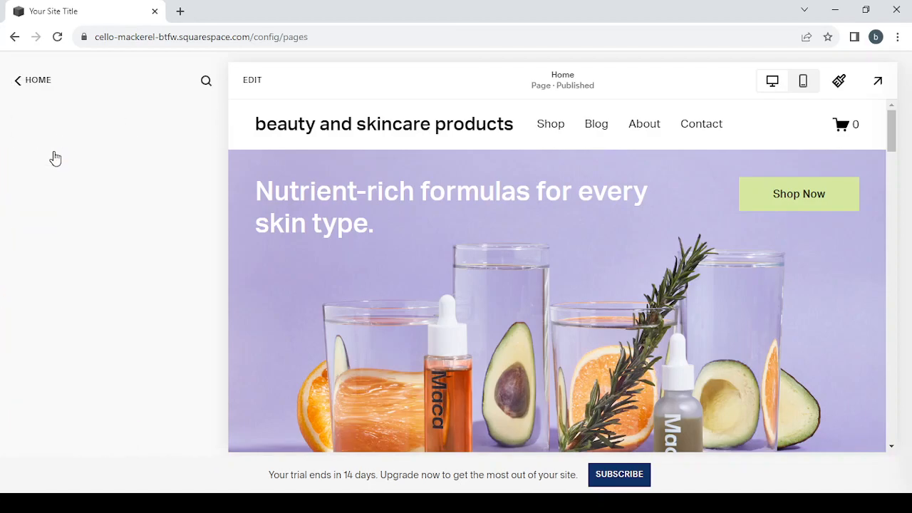
pyautogui.click(17, 80)
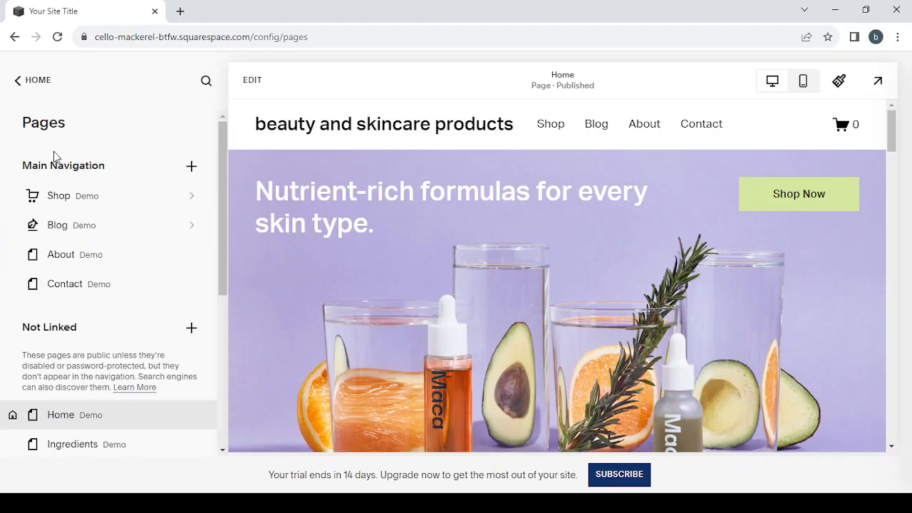
pyautogui.moveTo(151, 280)
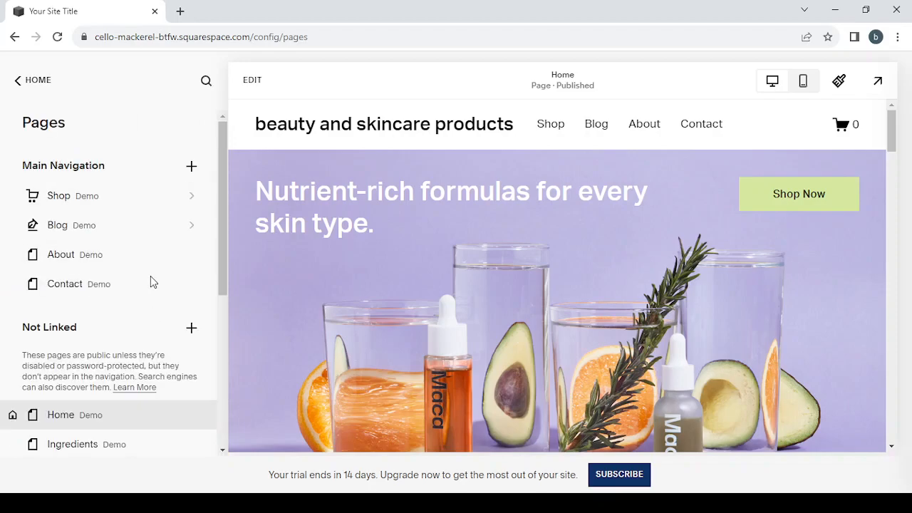
pyautogui.moveTo(18, 80)
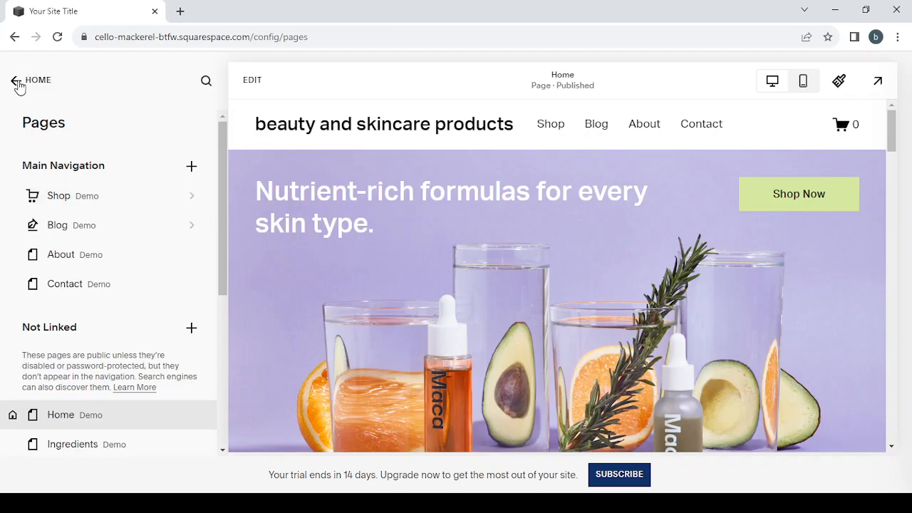
pyautogui.click(16, 80)
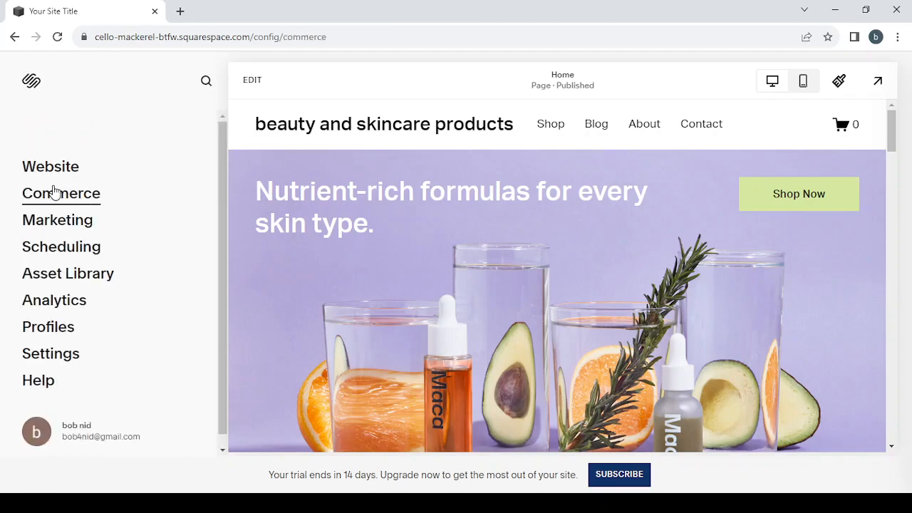
pyautogui.click(62, 193)
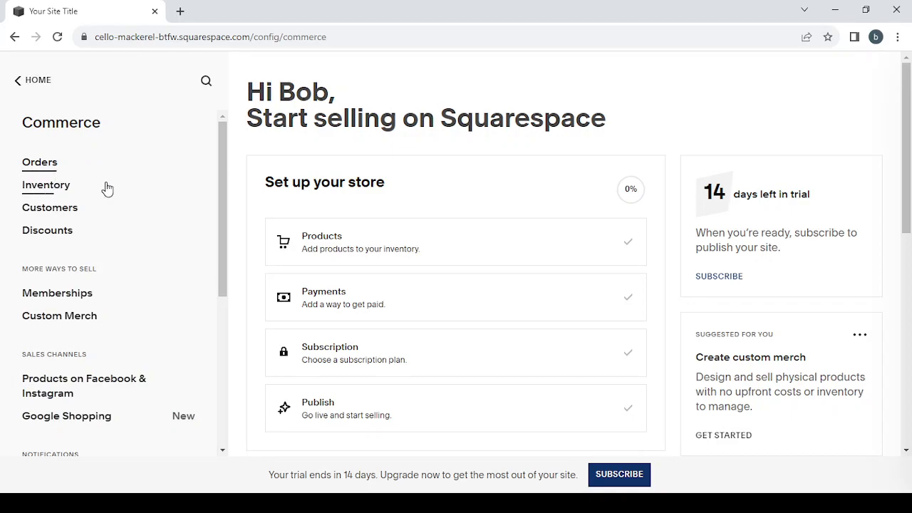
pyautogui.moveTo(350, 303)
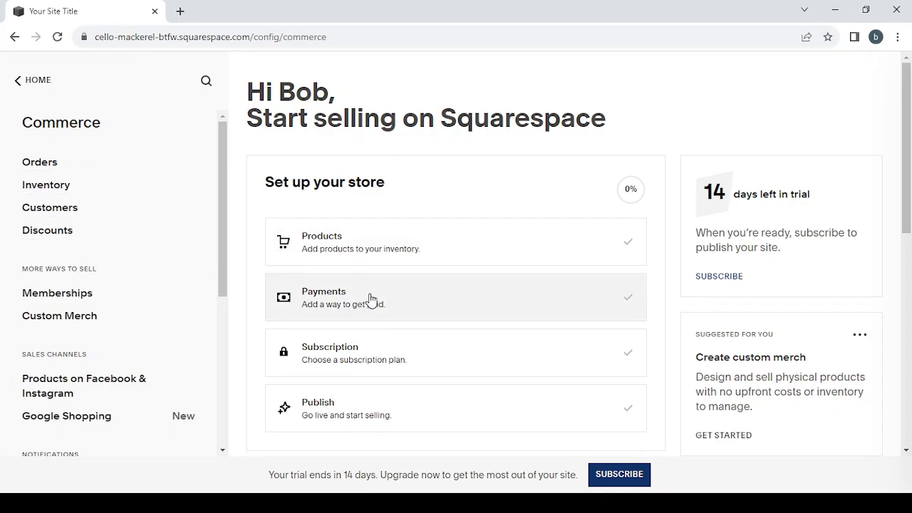
pyautogui.moveTo(169, 293)
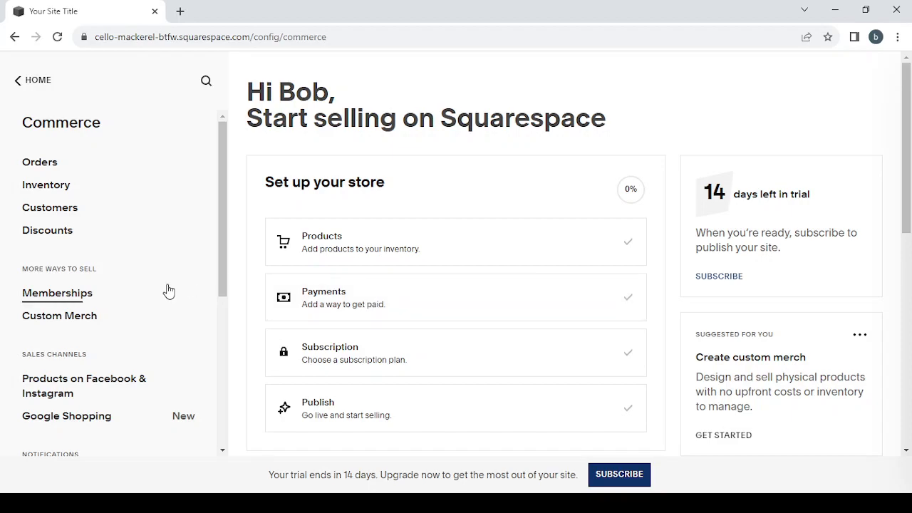
pyautogui.scroll(-3)
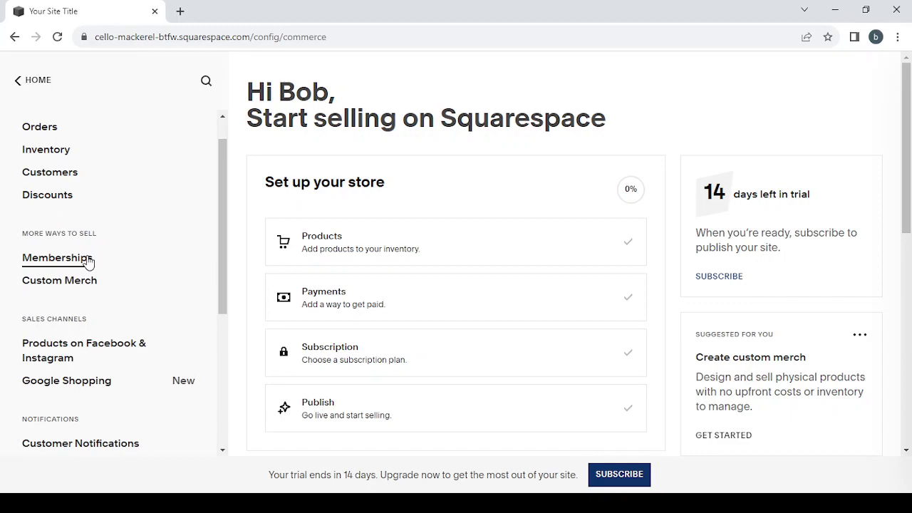
pyautogui.click(34, 80)
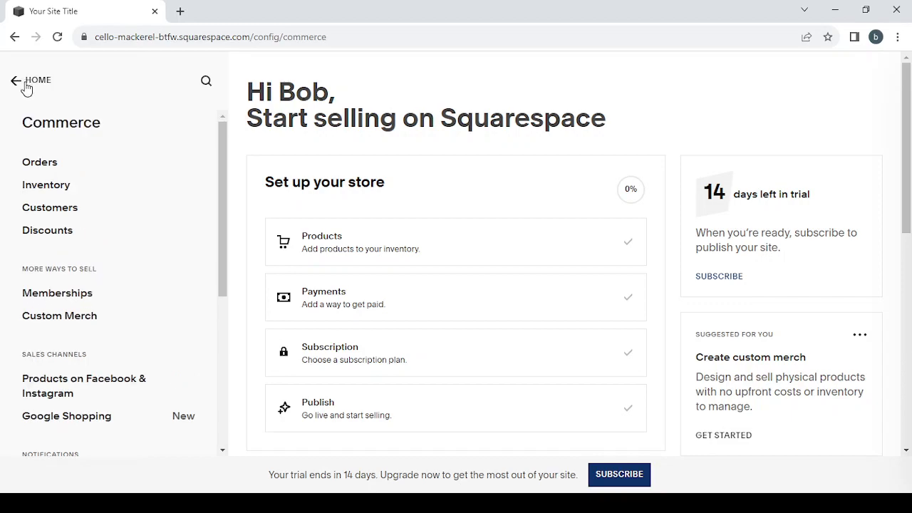
pyautogui.click(35, 80)
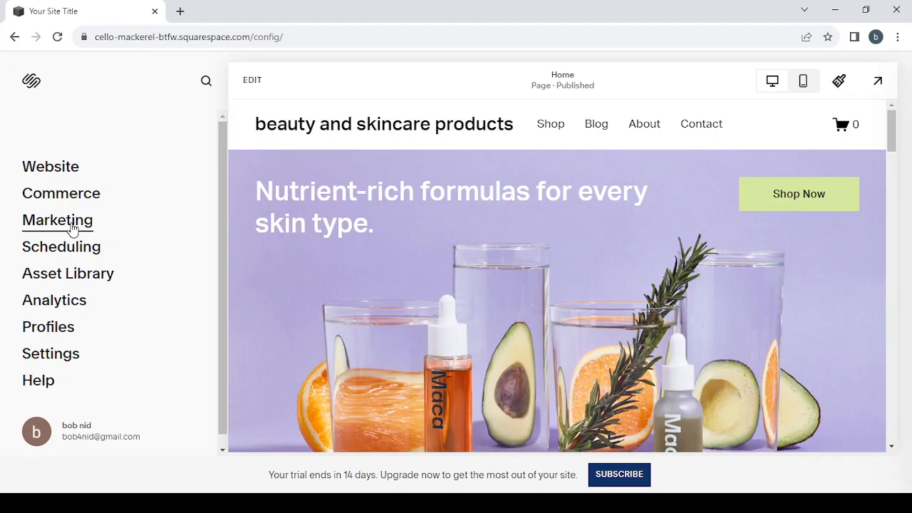
pyautogui.moveTo(61, 247)
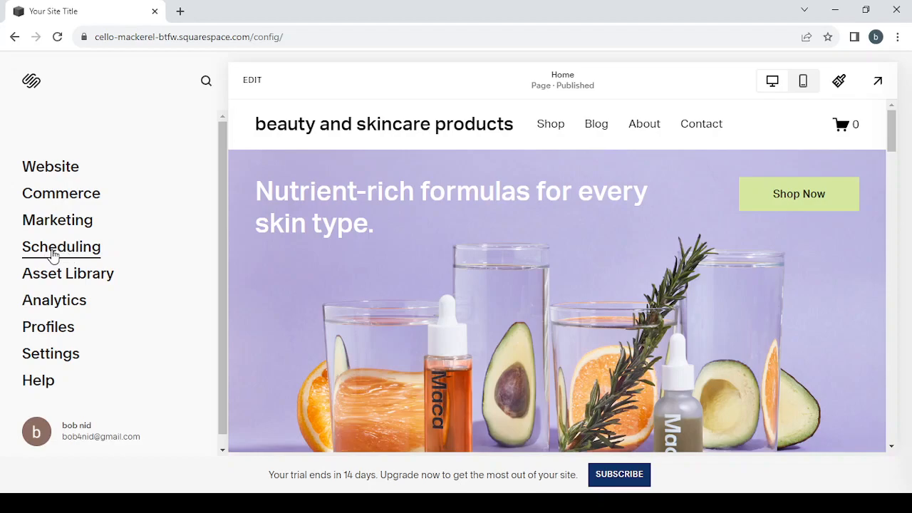
pyautogui.moveTo(87, 263)
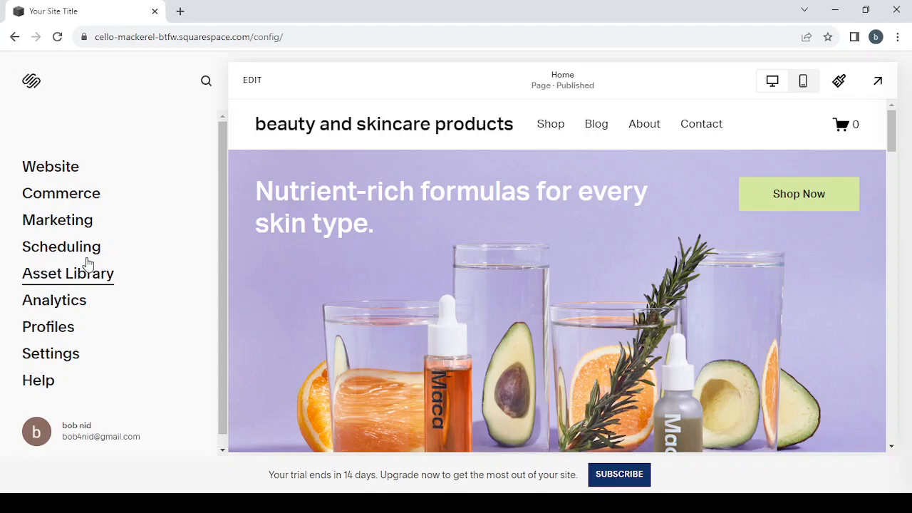
pyautogui.moveTo(63, 278)
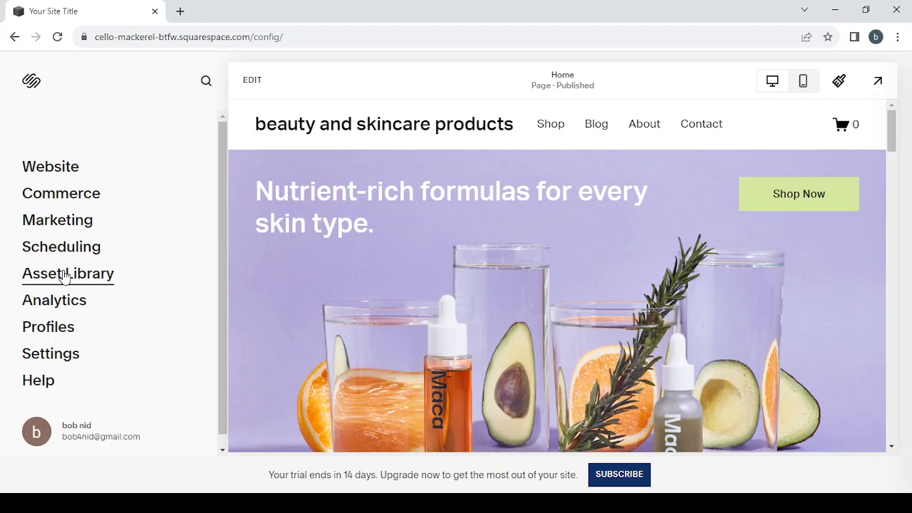
pyautogui.click(68, 274)
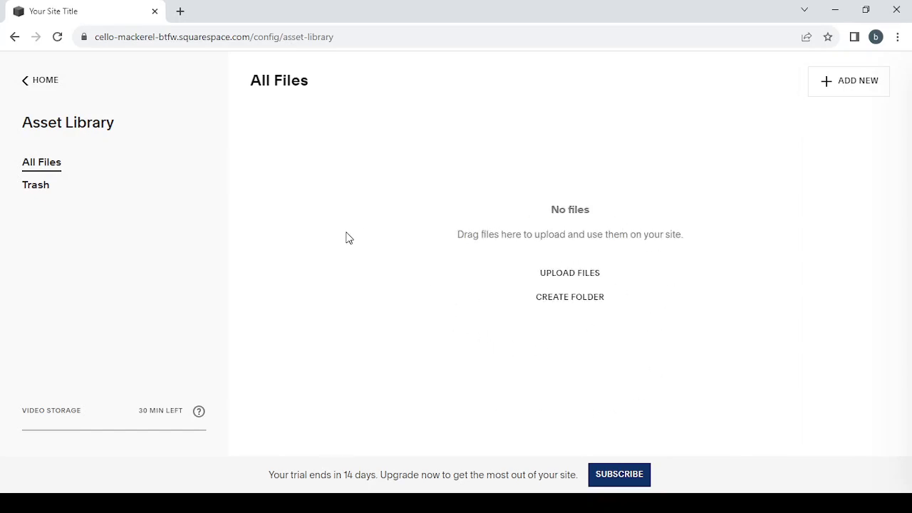
pyautogui.moveTo(540, 287)
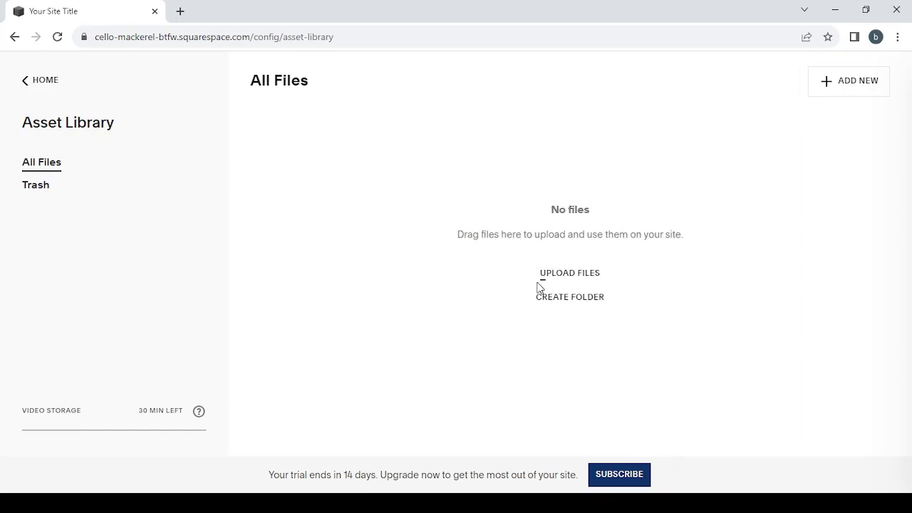
pyautogui.moveTo(34, 84)
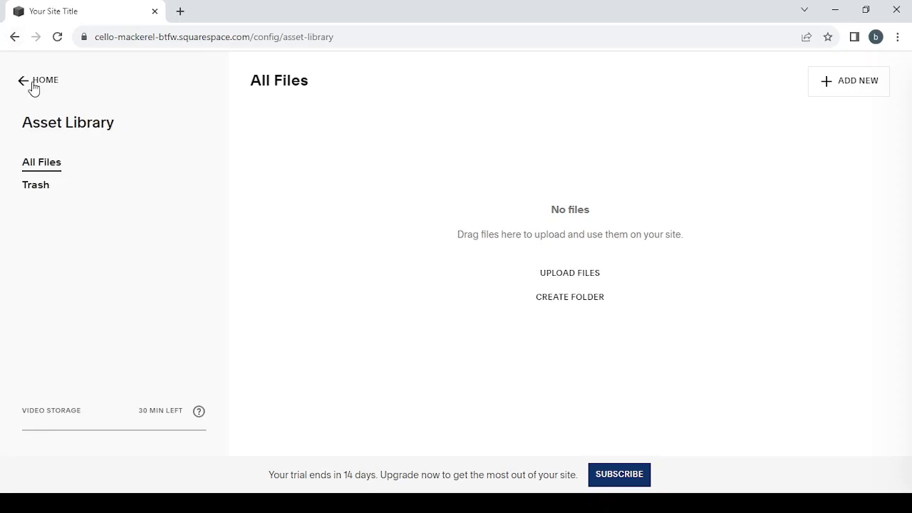
pyautogui.click(28, 80)
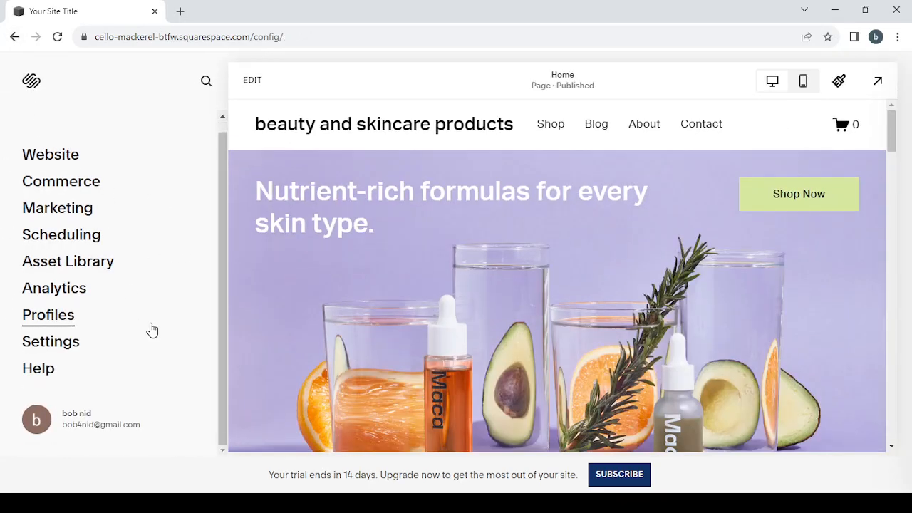
pyautogui.moveTo(55, 288)
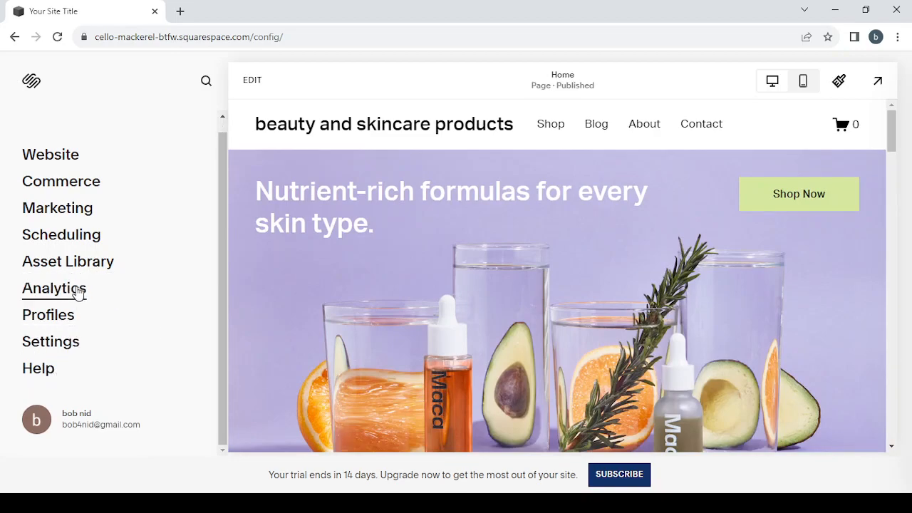
pyautogui.moveTo(80, 296)
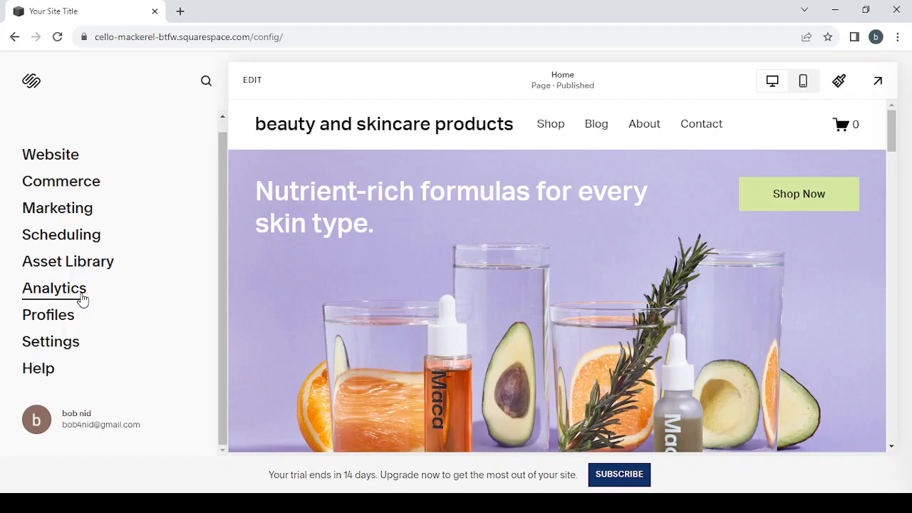
pyautogui.moveTo(43, 294)
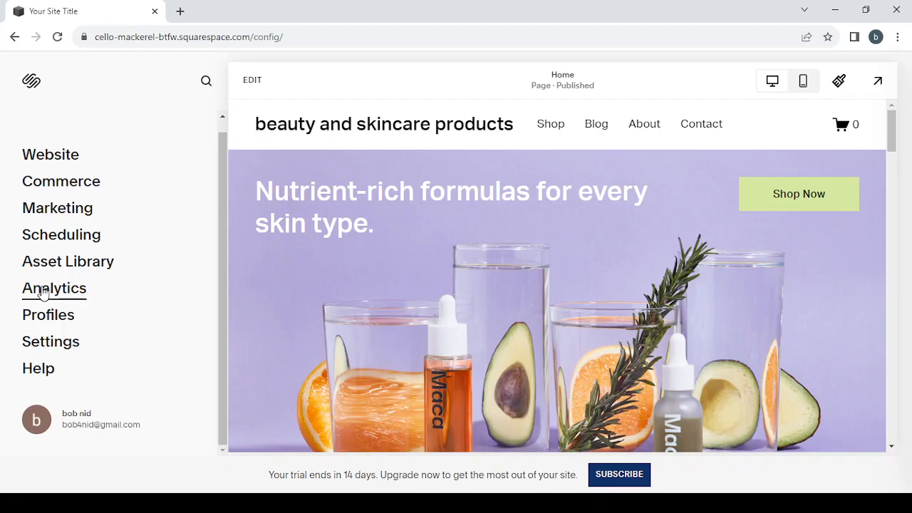
pyautogui.click(53, 288)
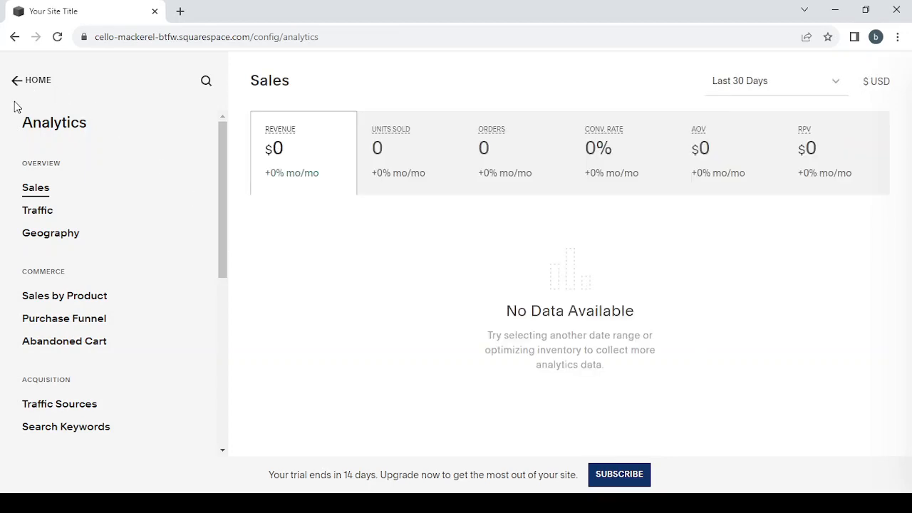
pyautogui.click(16, 80)
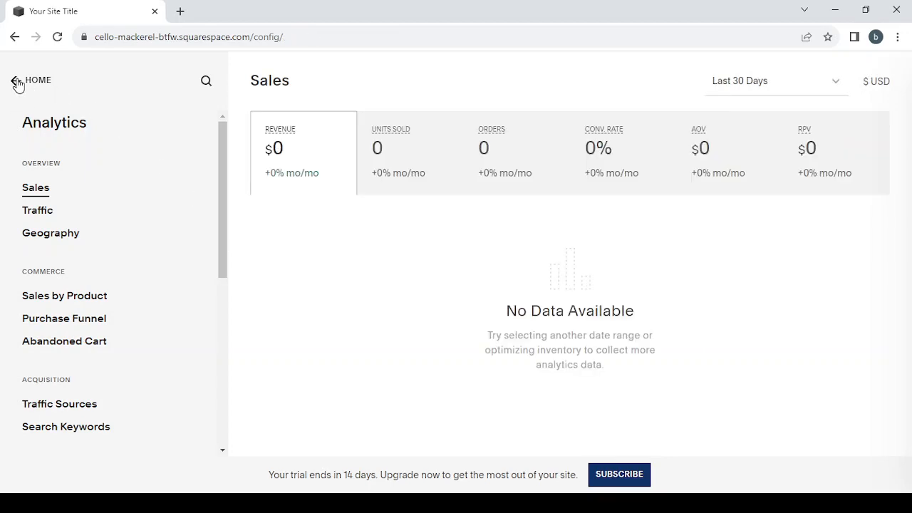
pyautogui.click(37, 80)
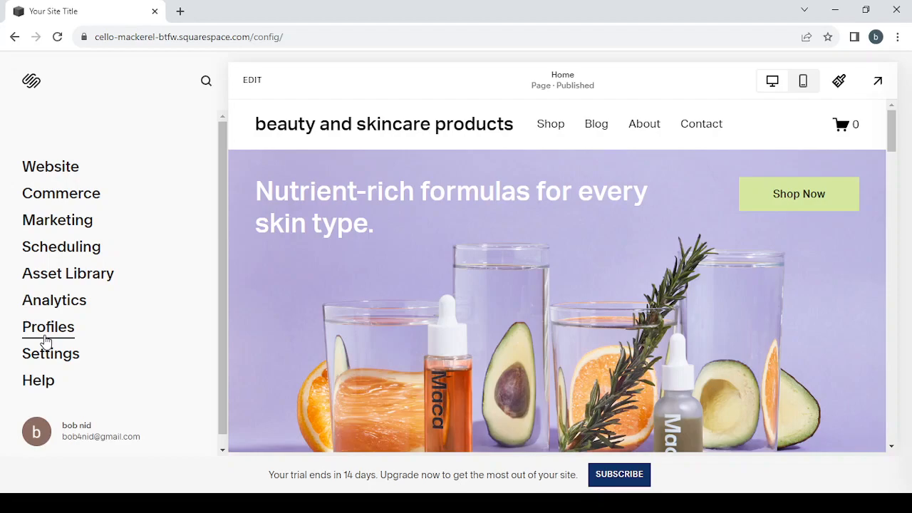
pyautogui.moveTo(47, 357)
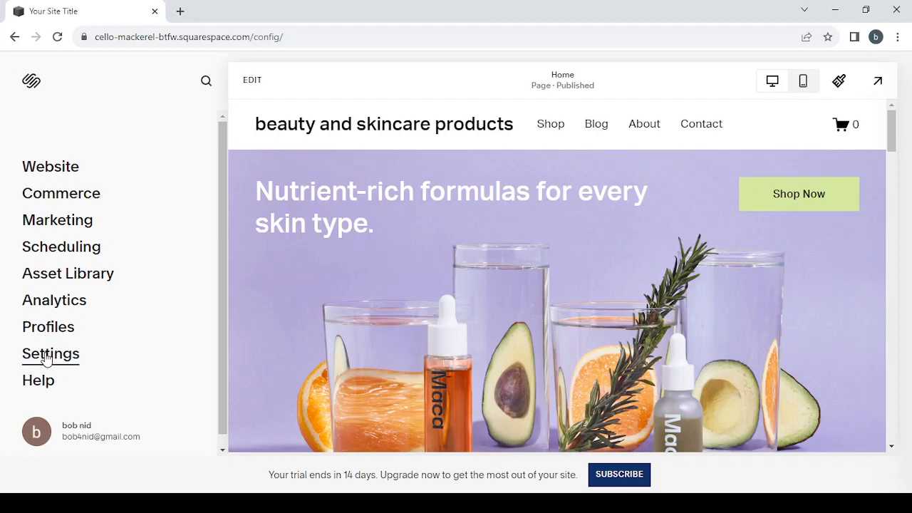
# - Open Settings and scroll down to the Commerce options such as Shipping and Taxes
pyautogui.click(51, 353)
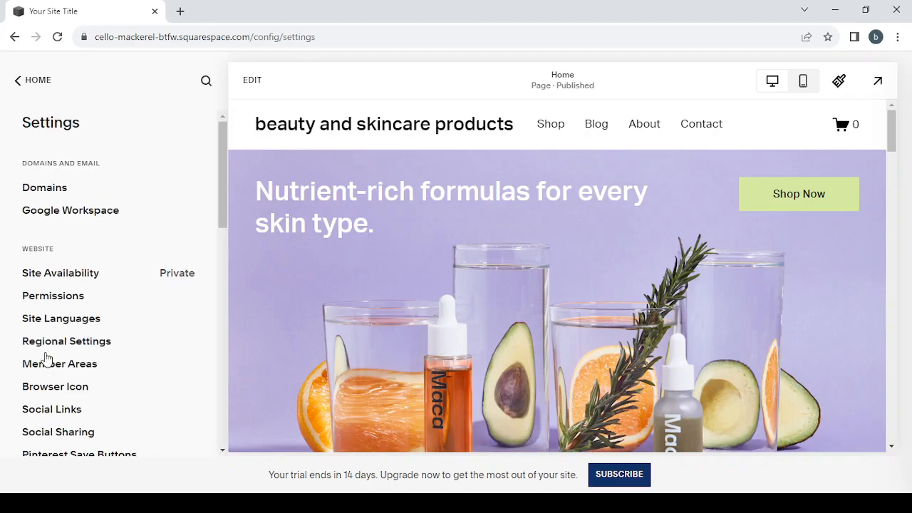
pyautogui.scroll(-3)
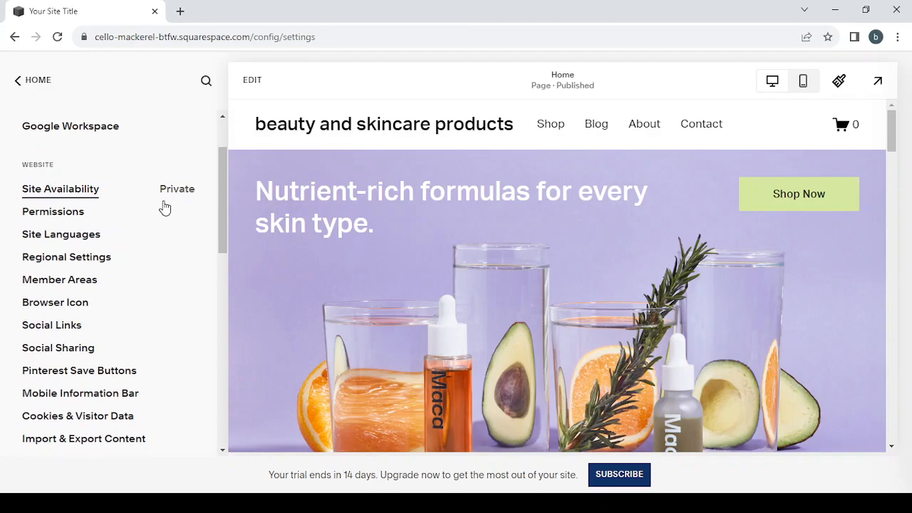
pyautogui.moveTo(178, 295)
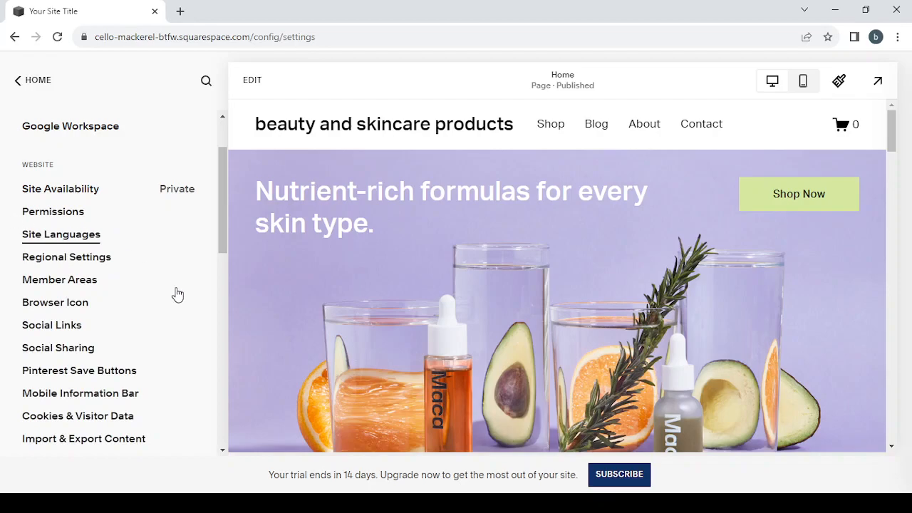
pyautogui.scroll(-3)
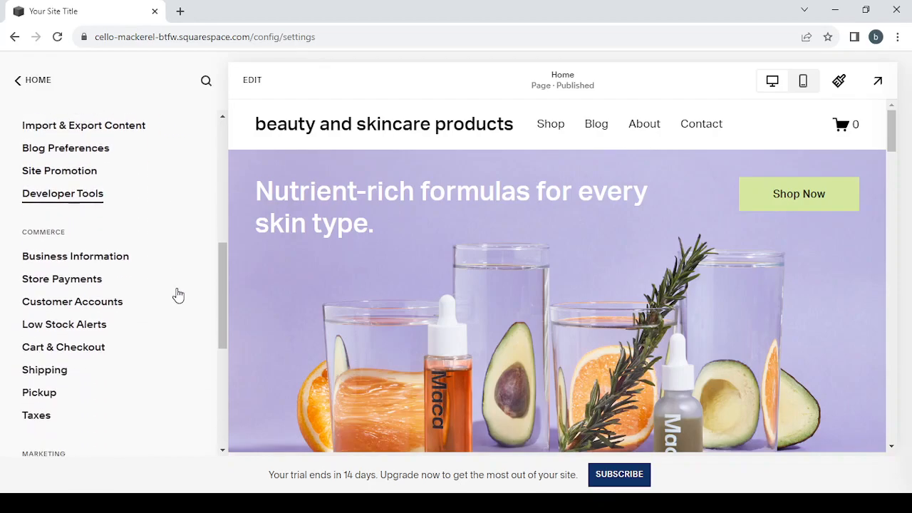
pyautogui.moveTo(62, 278)
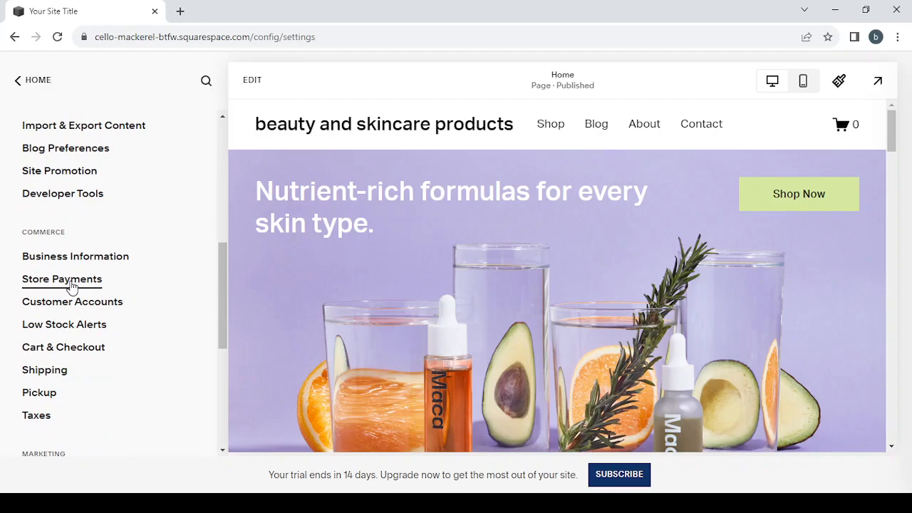
# - Review Store Payments (Stripe, PayPal, Square, USD currency), then return to Settings
pyautogui.click(62, 278)
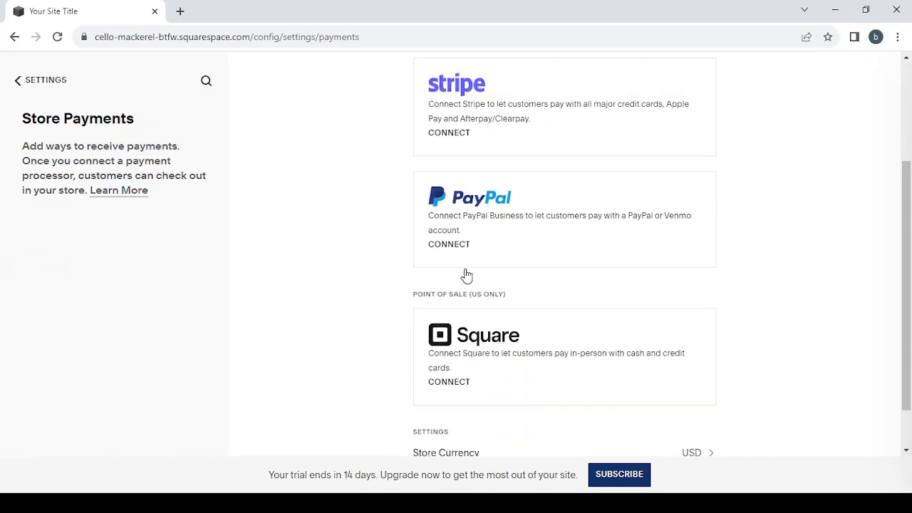
pyautogui.scroll(-3)
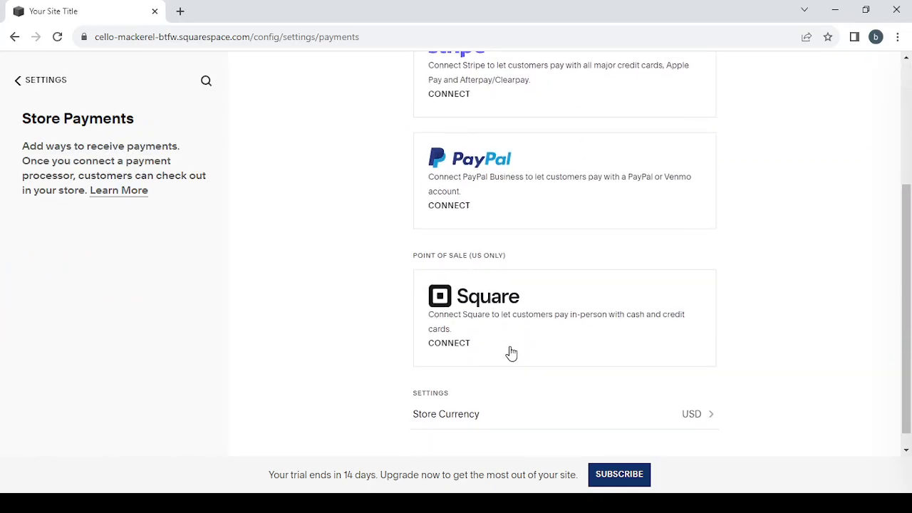
pyautogui.moveTo(360, 293)
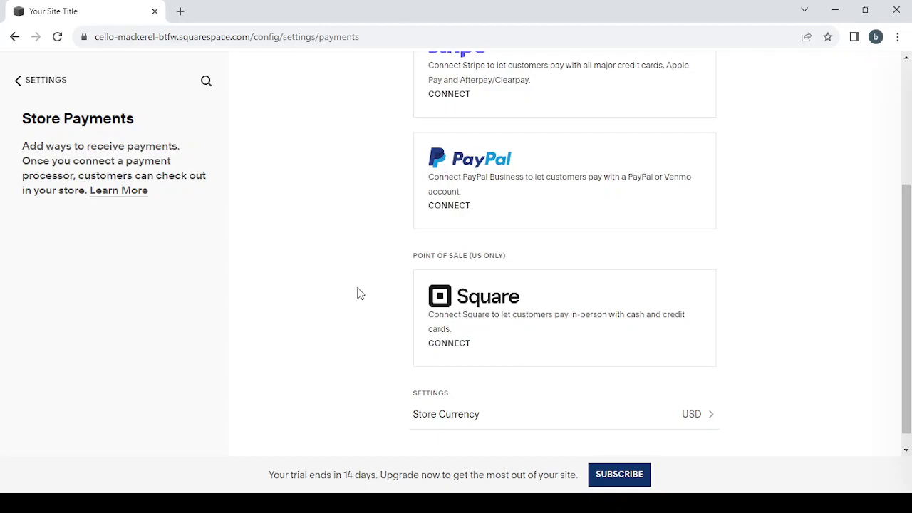
pyautogui.moveTo(18, 79)
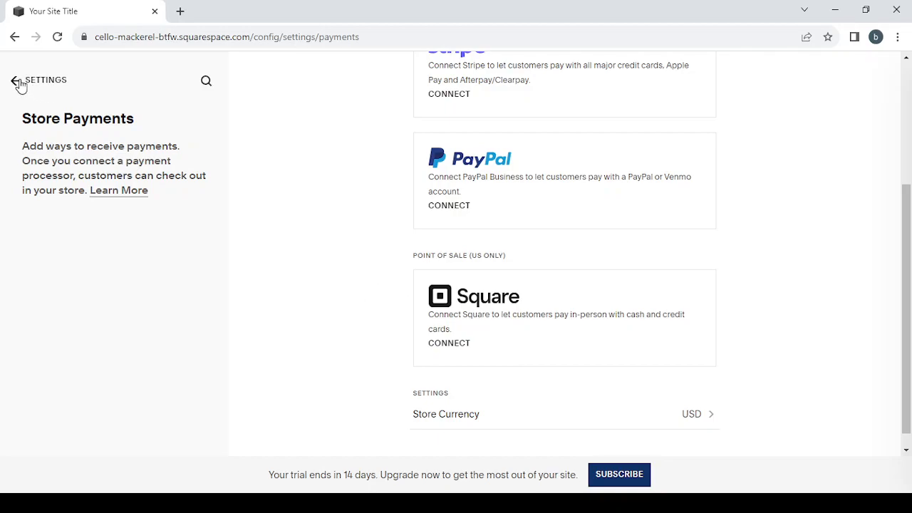
pyautogui.click(15, 80)
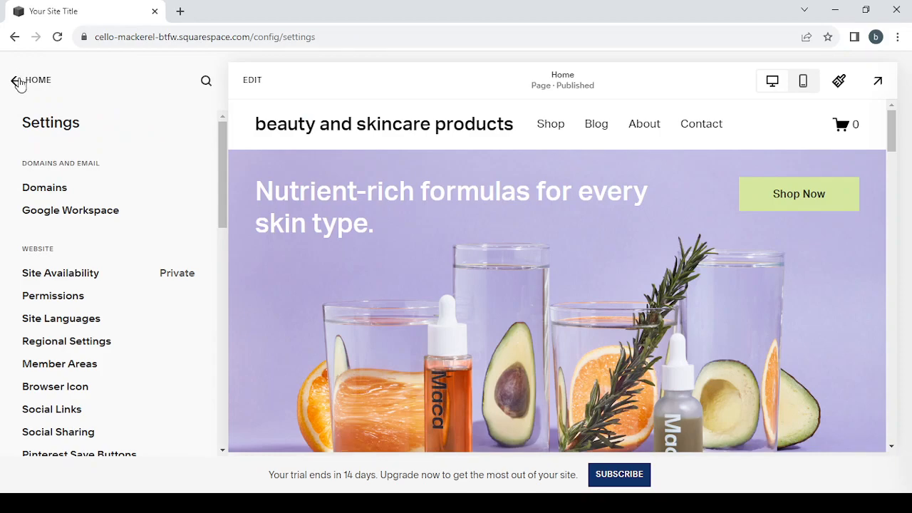
# - Go back from Settings to the dashboard listing Website, Commerce, Marketing and Settings
pyautogui.click(14, 80)
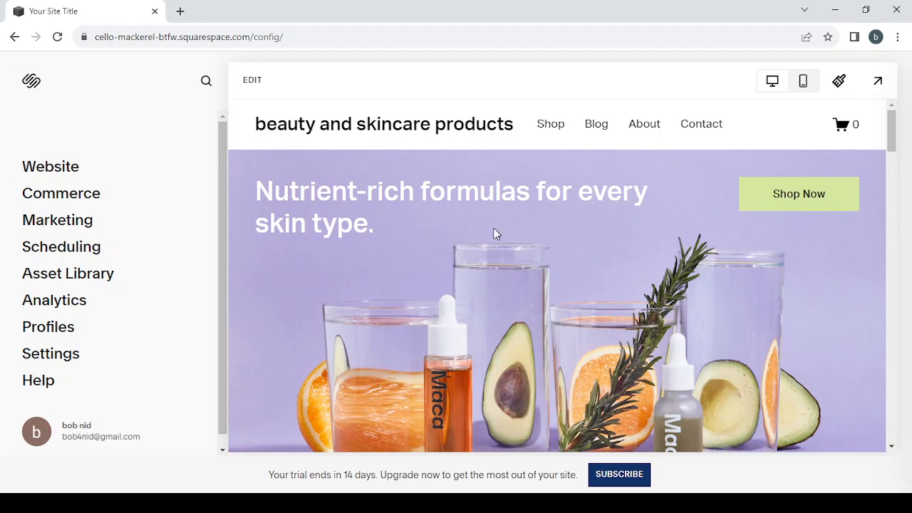
pyautogui.moveTo(576, 324)
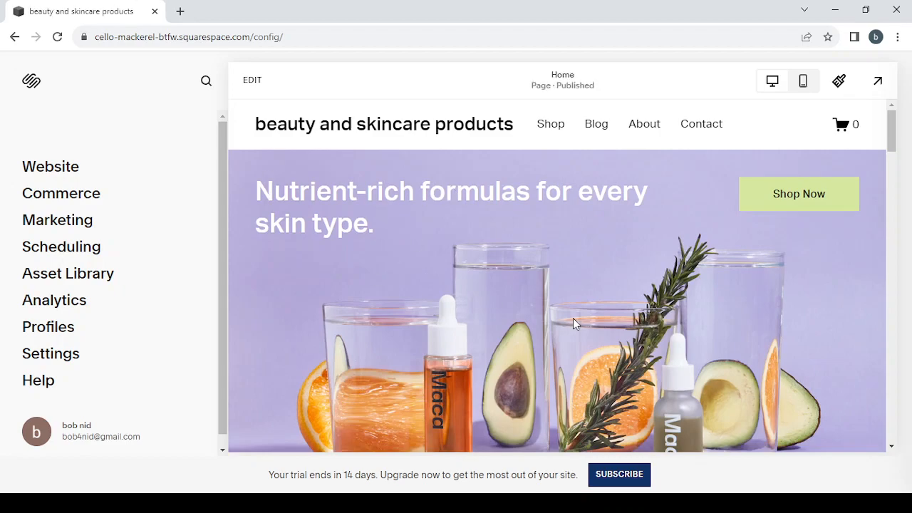
# - Open the beauty and skincare products Home page in the page editor
pyautogui.click(251, 79)
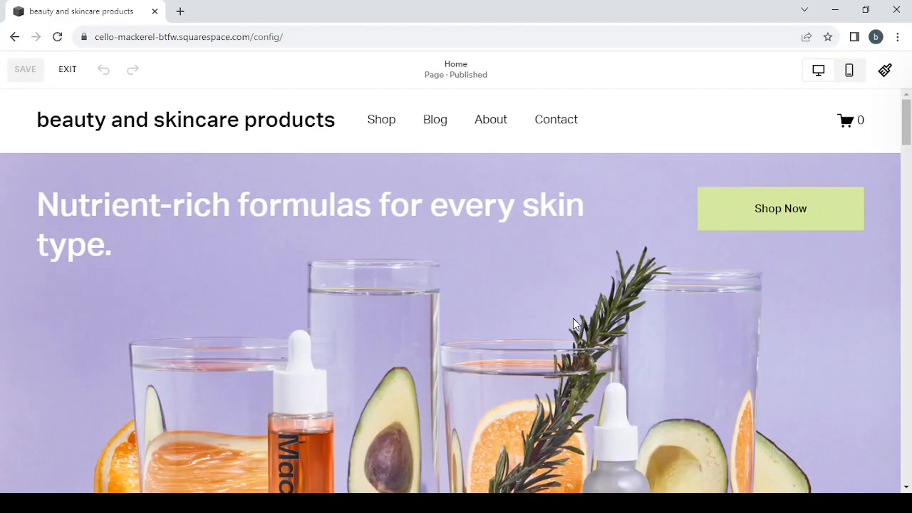
pyautogui.moveTo(410, 249)
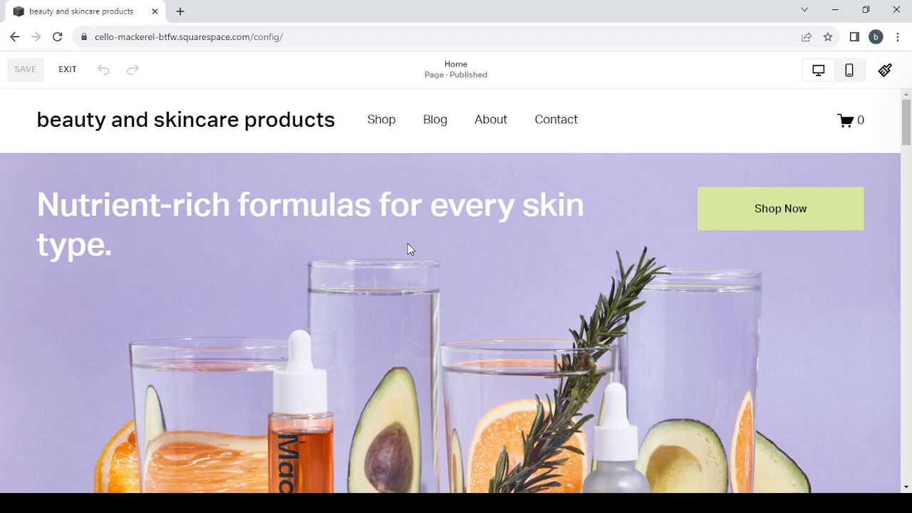
pyautogui.moveTo(349, 190)
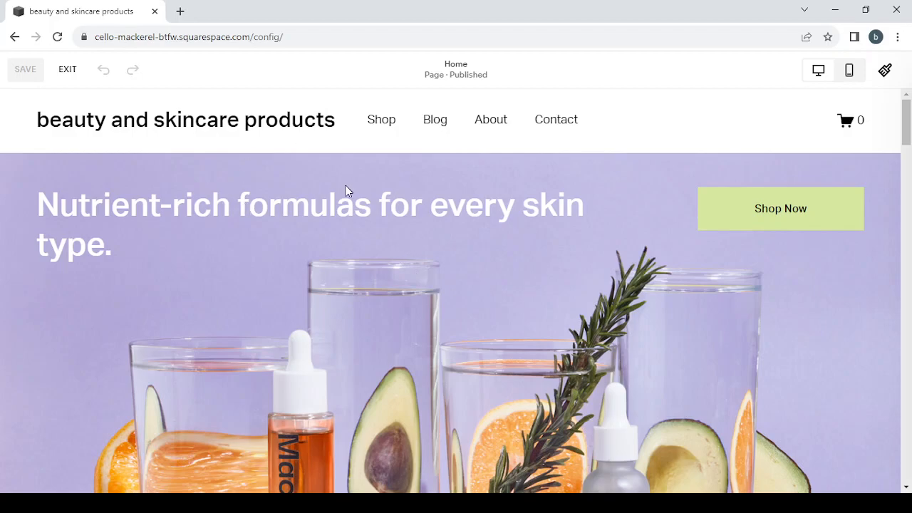
pyautogui.moveTo(476, 172)
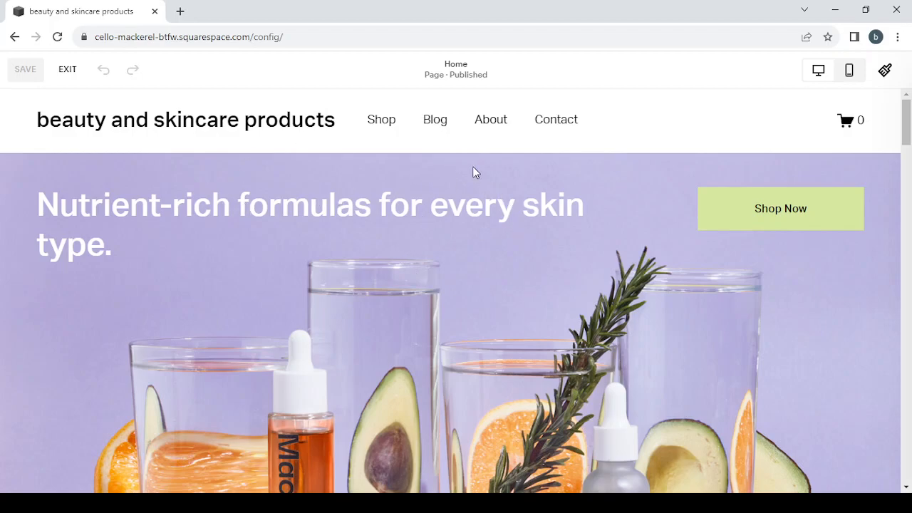
pyautogui.moveTo(66, 185)
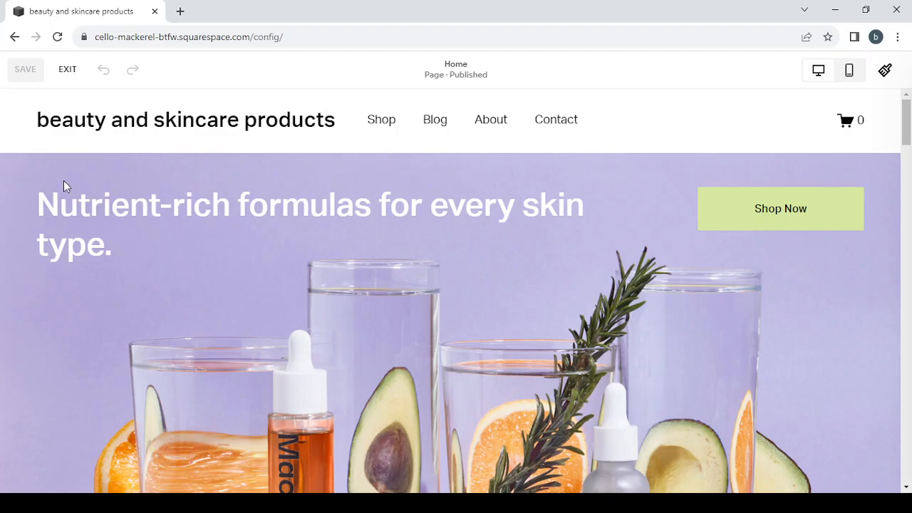
pyautogui.moveTo(38, 178)
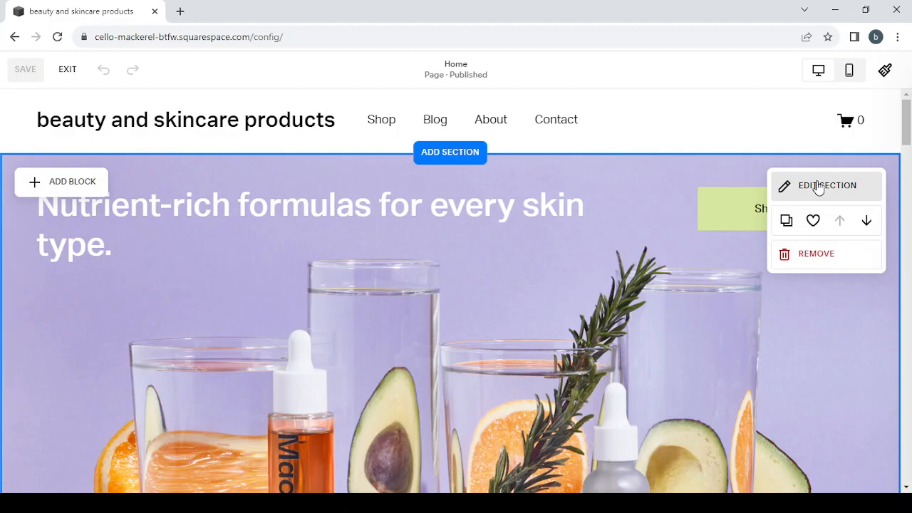
# - Open the hero section settings, try a video background, and view colour themes
pyautogui.click(827, 185)
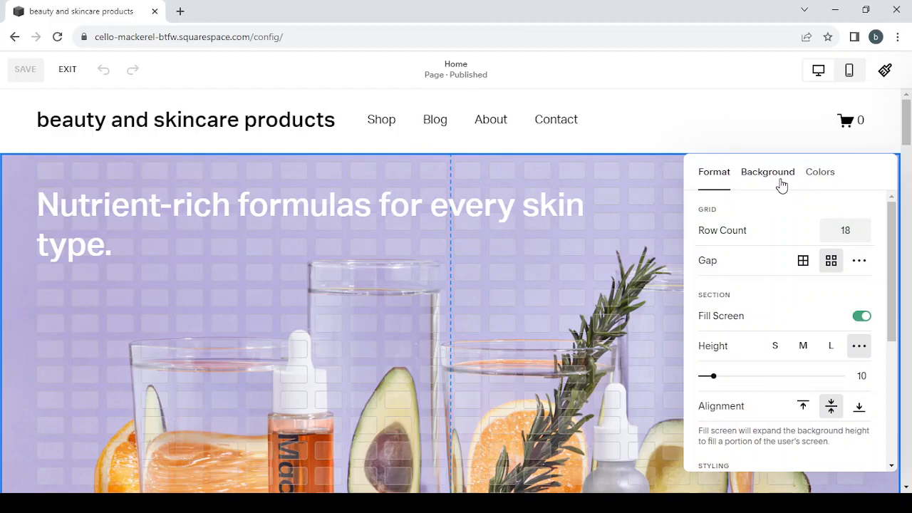
pyautogui.click(767, 172)
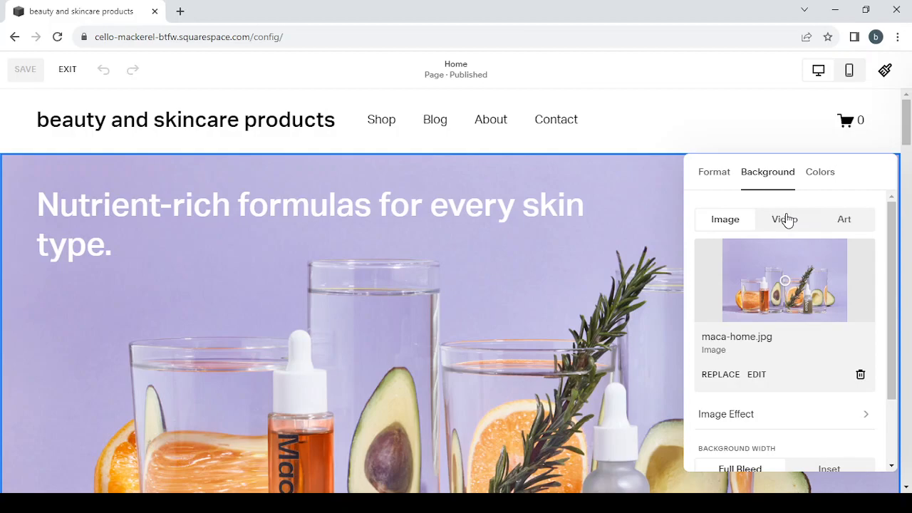
pyautogui.moveTo(844, 224)
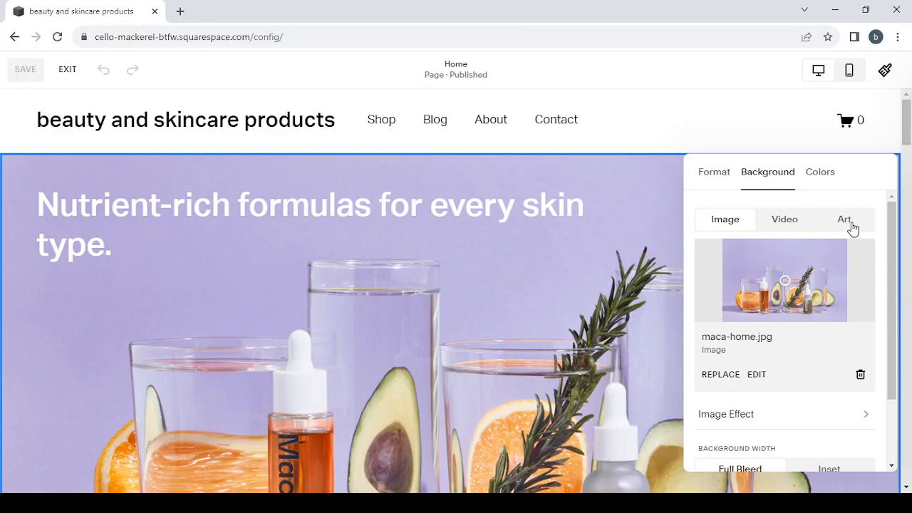
pyautogui.click(784, 218)
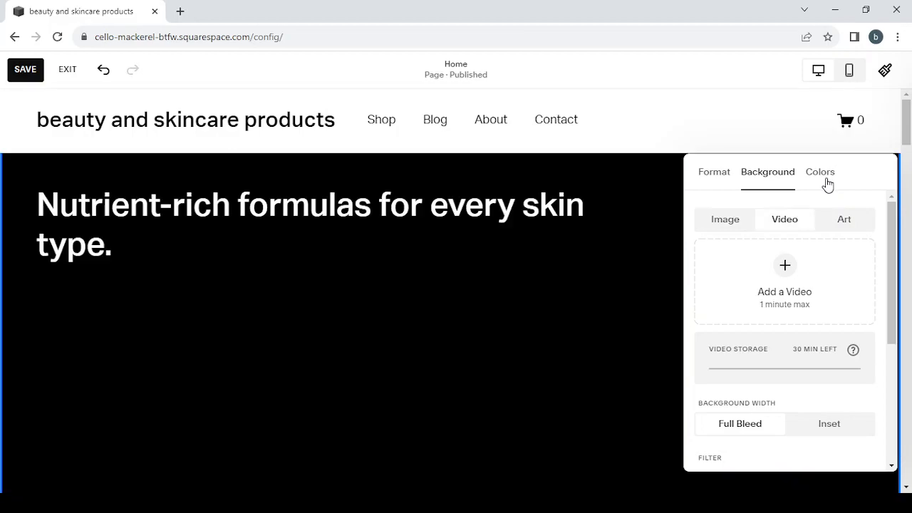
pyautogui.click(820, 172)
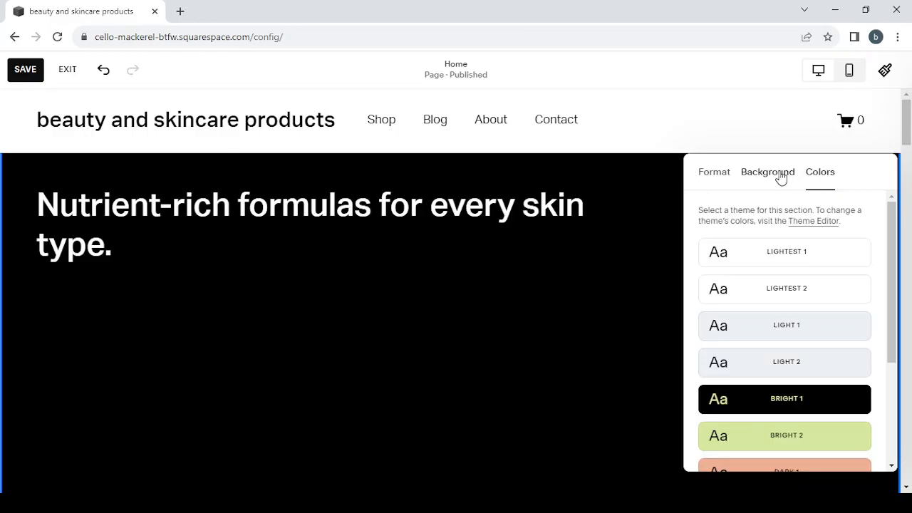
# - Restore the original maca-home image background and show the Format settings
pyautogui.click(767, 172)
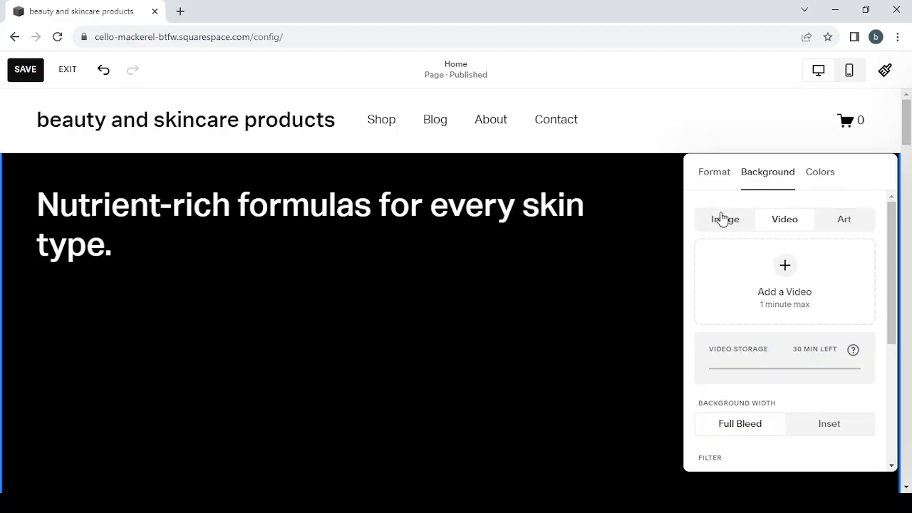
pyautogui.click(727, 219)
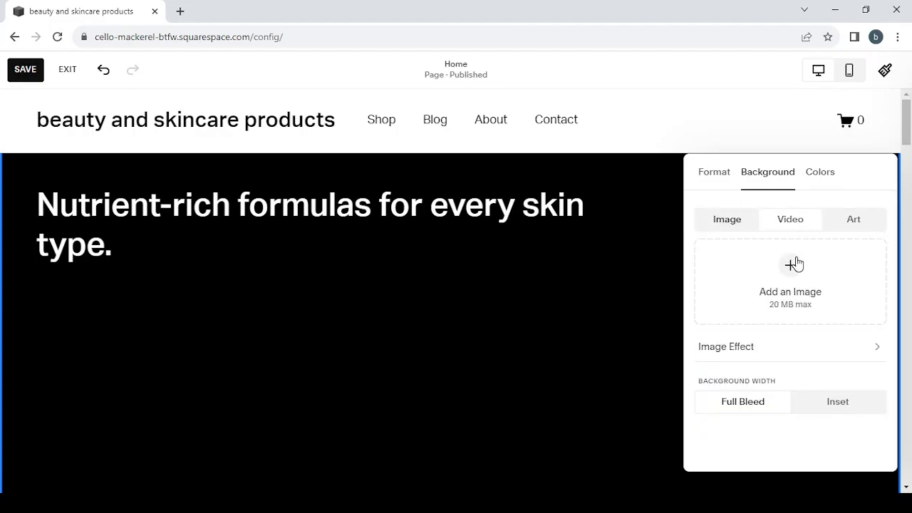
pyautogui.click(789, 264)
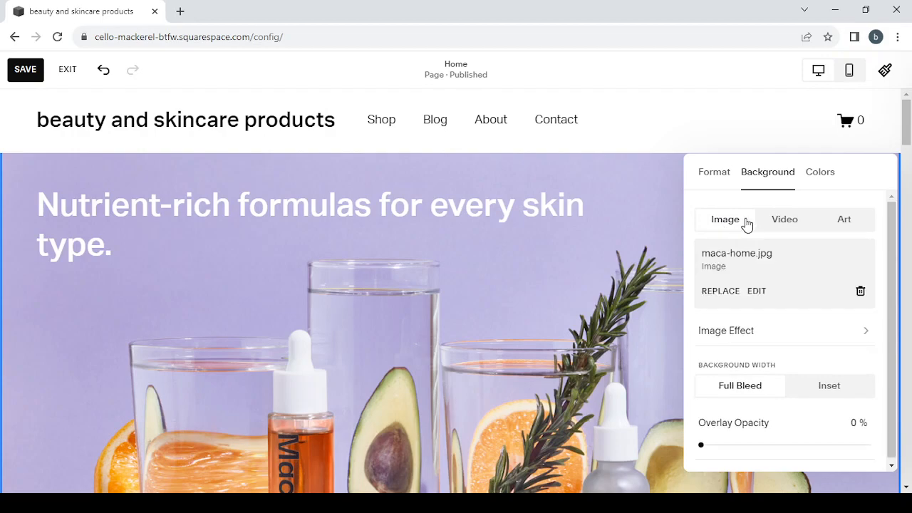
pyautogui.click(714, 172)
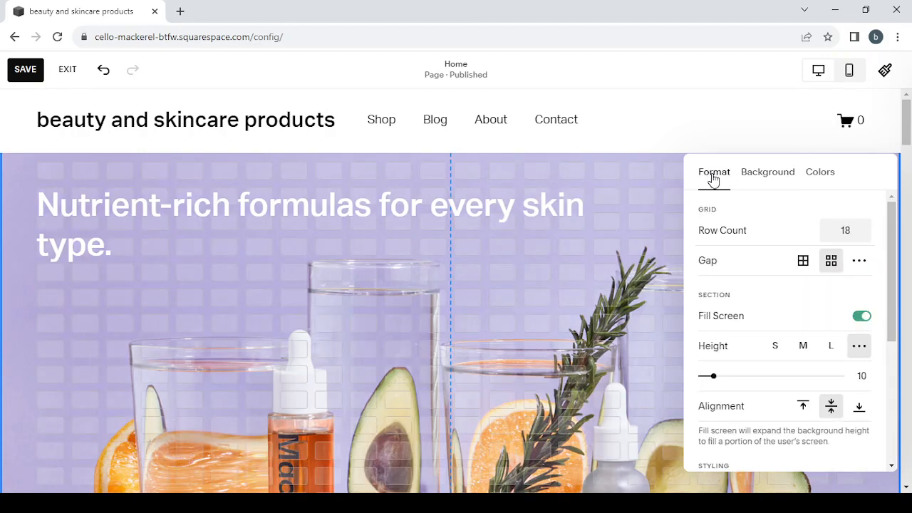
pyautogui.moveTo(758, 330)
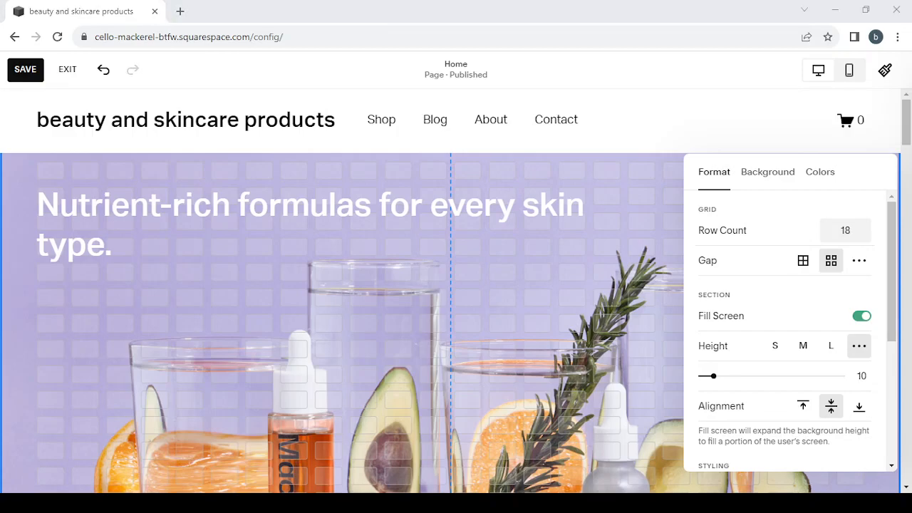
pyautogui.moveTo(558, 302)
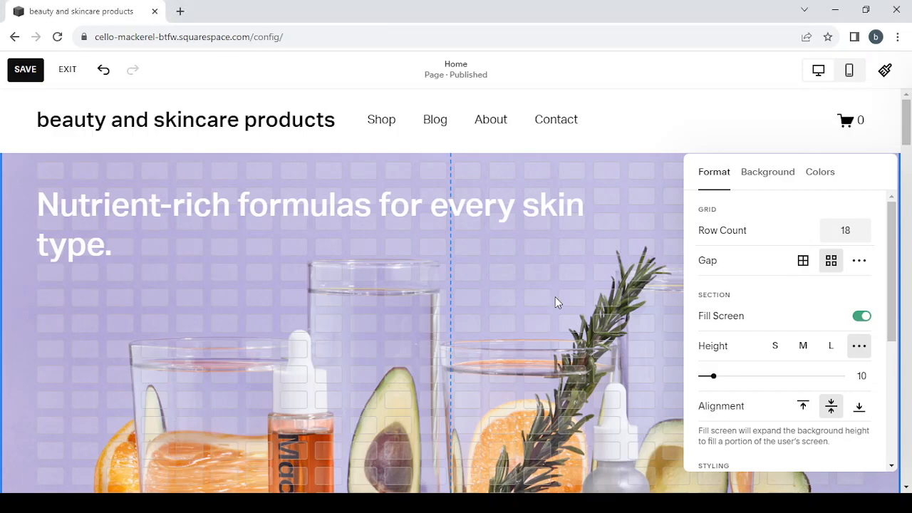
pyautogui.moveTo(885, 70)
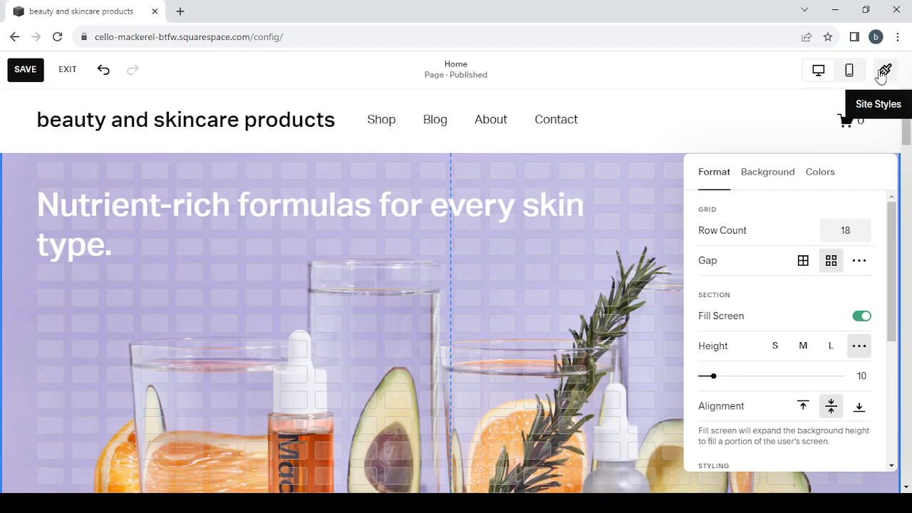
pyautogui.moveTo(649, 196)
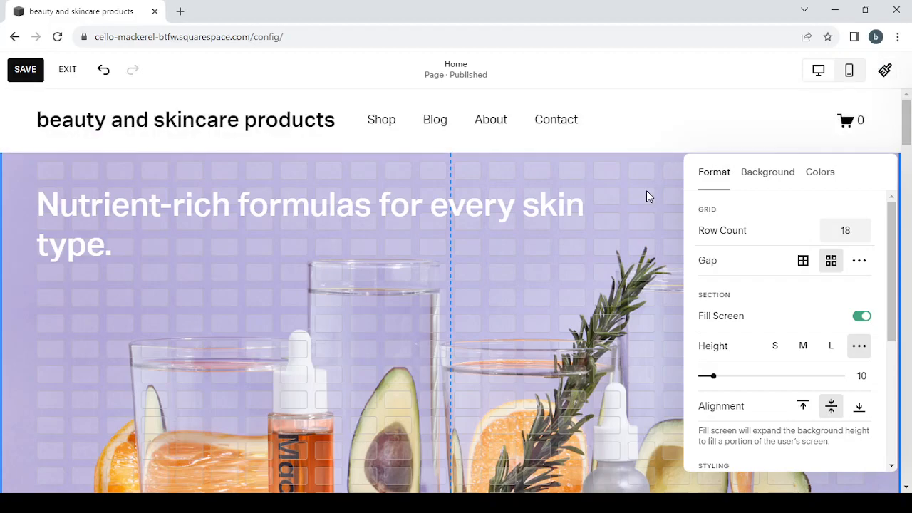
pyautogui.moveTo(339, 251)
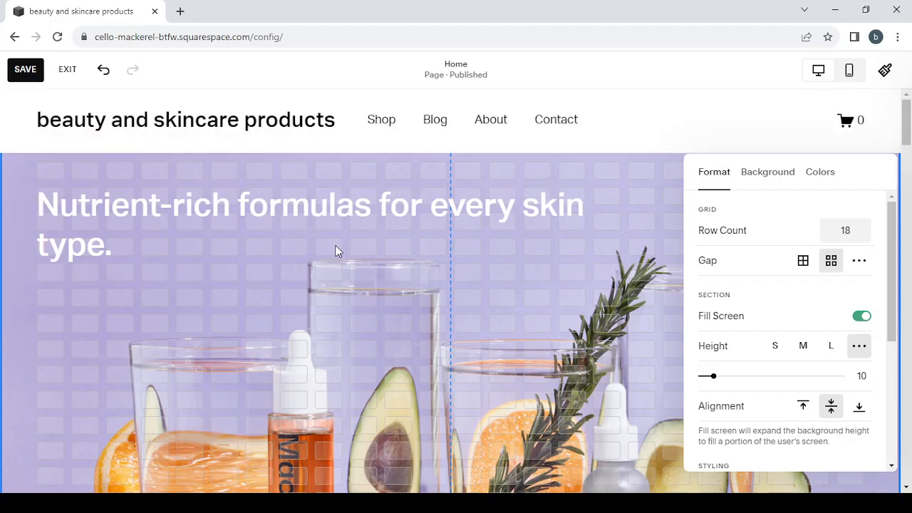
pyautogui.click(97, 214)
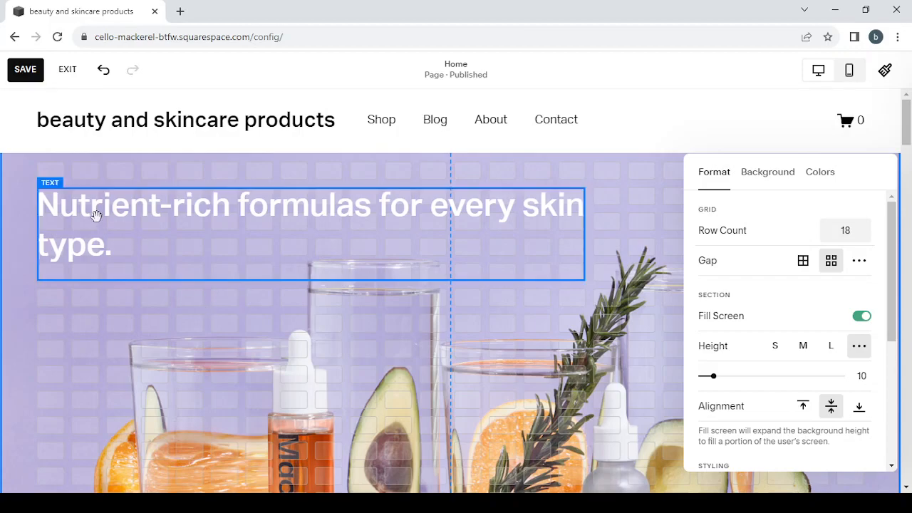
pyautogui.moveTo(26, 69)
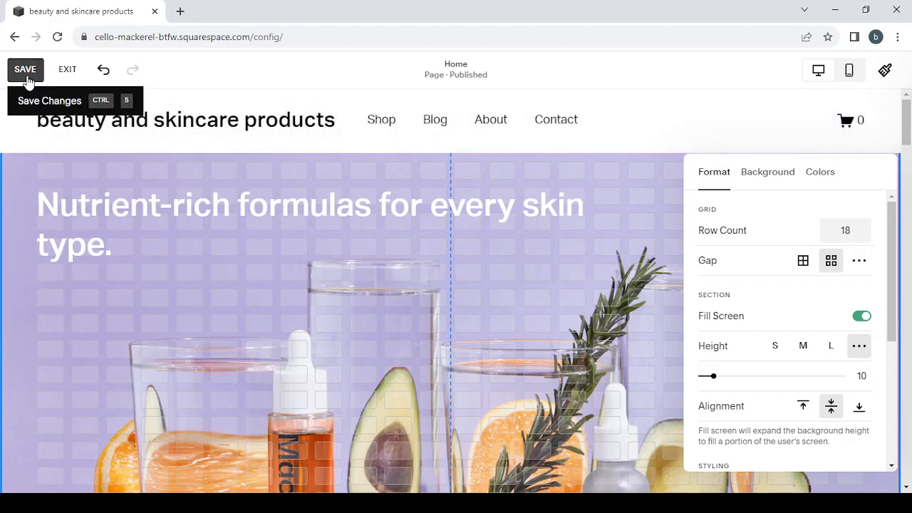